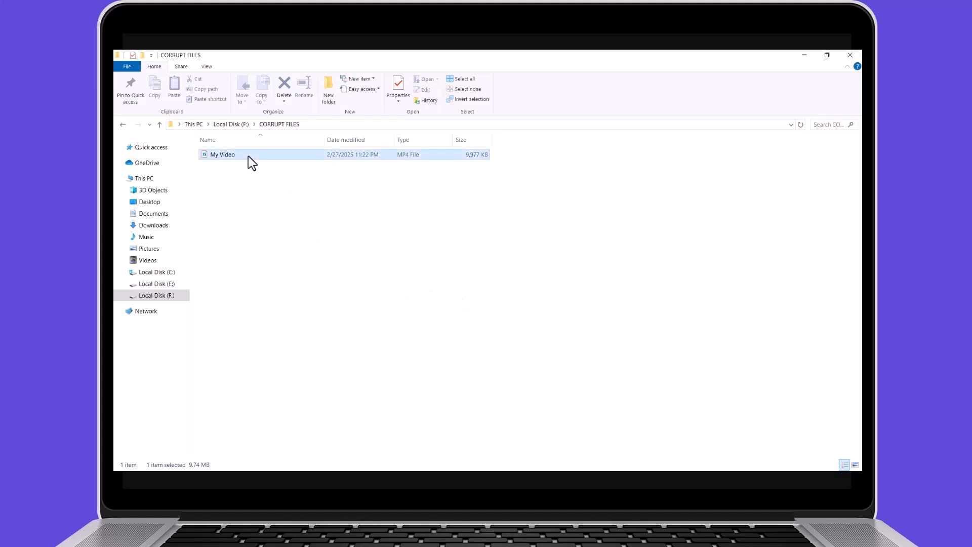
# - Try playing My Video from CORRUPT FILES and get the 0xc00d36c4 can't-play error
pyautogui.doubleClick(221, 154)
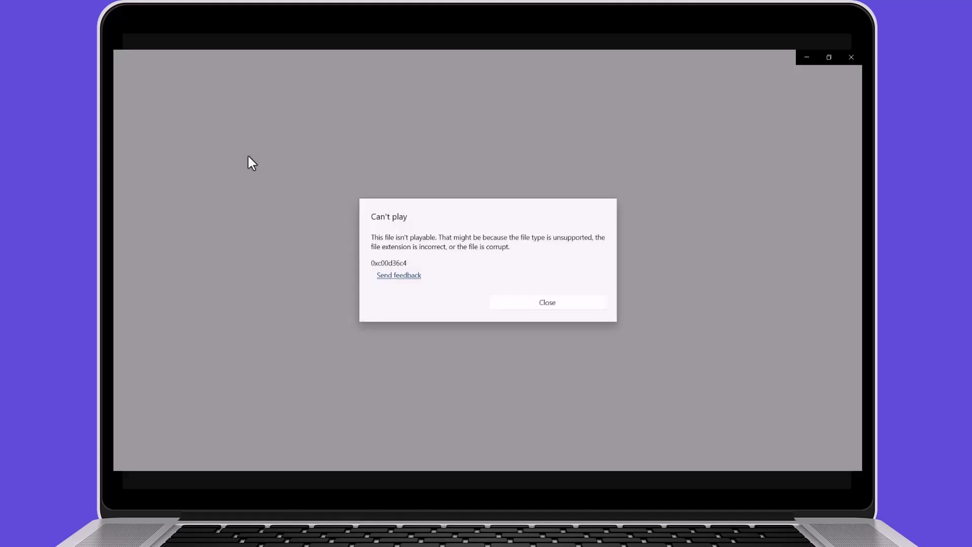
pyautogui.moveTo(338, 252)
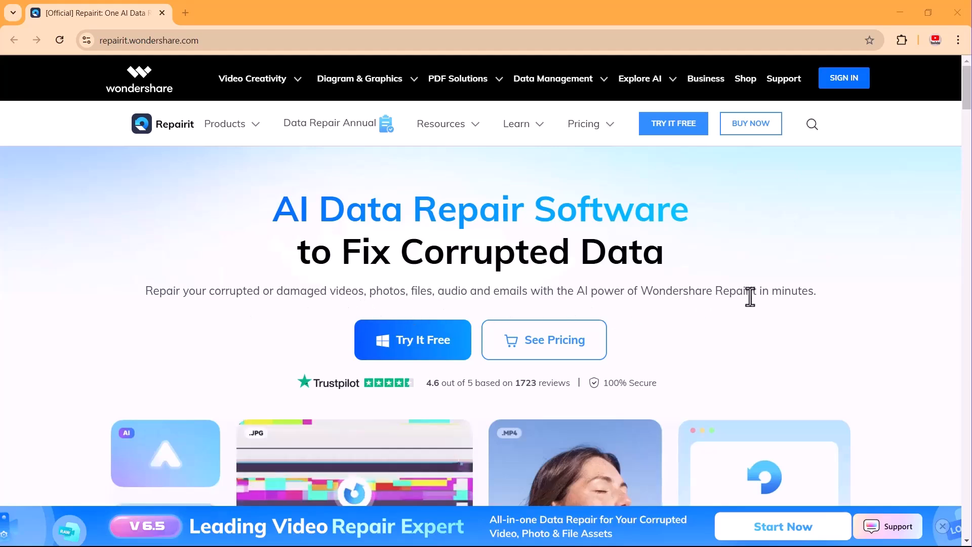
pyautogui.scroll(-3)
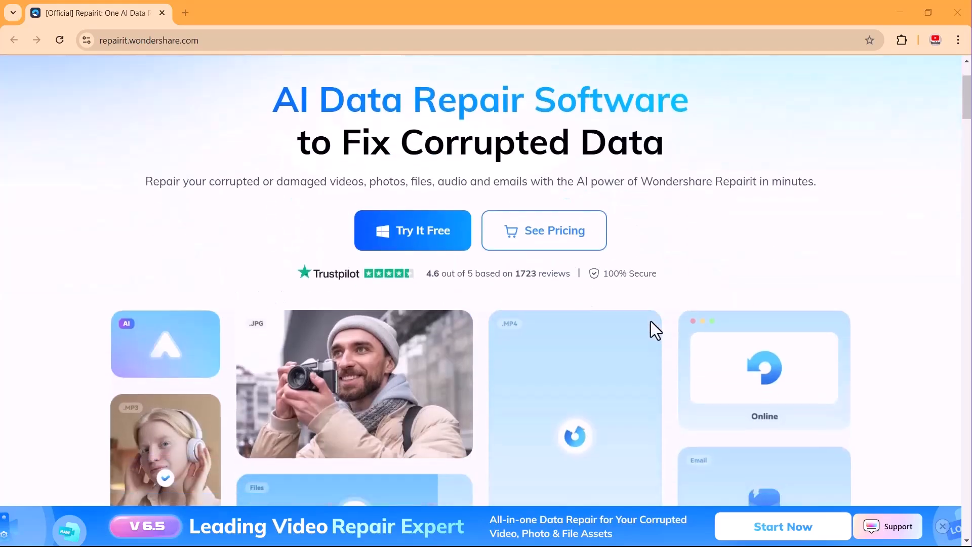
pyautogui.scroll(-3)
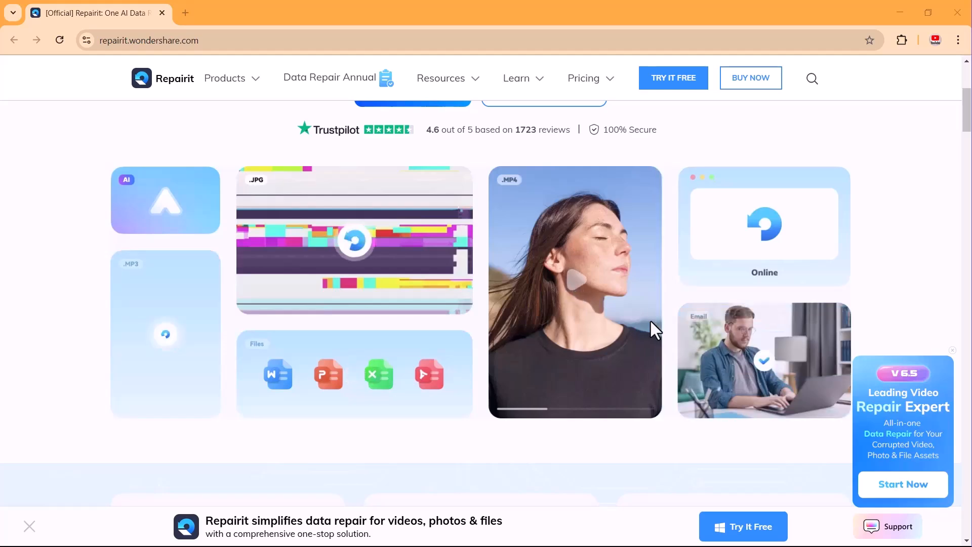
pyautogui.scroll(-3)
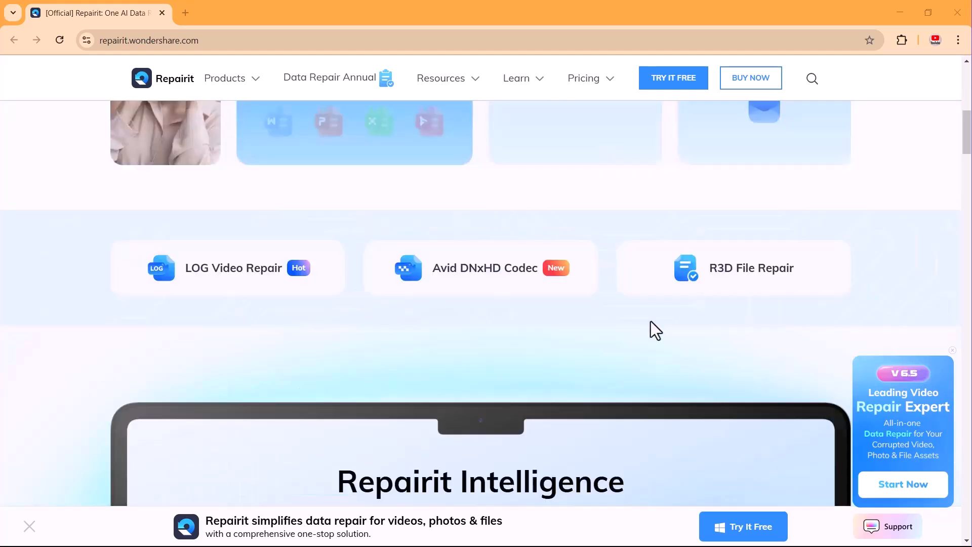
pyautogui.scroll(-3)
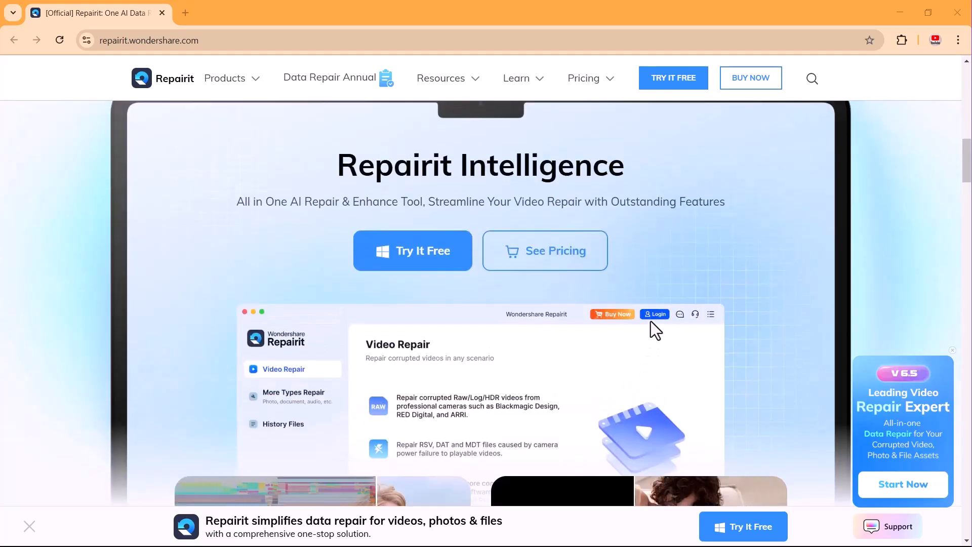
pyautogui.scroll(-3)
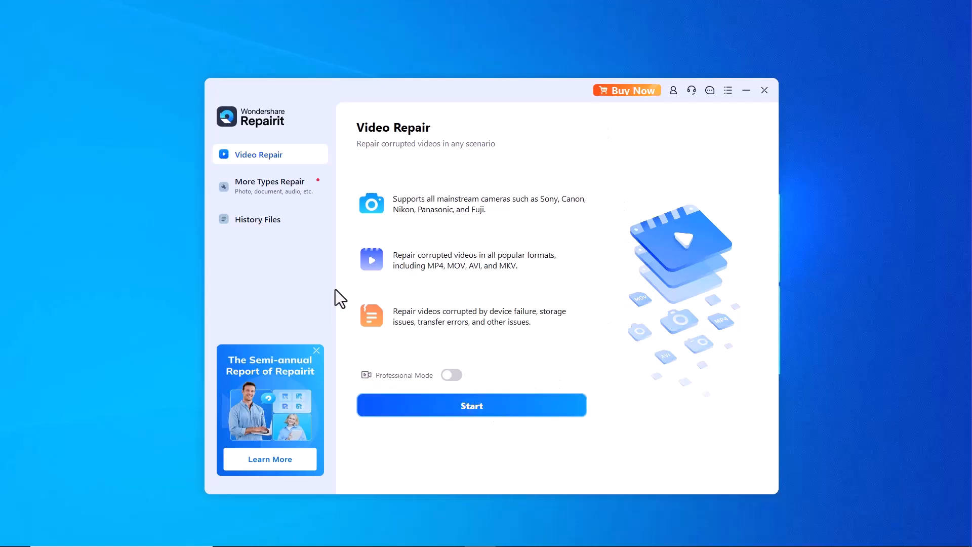
pyautogui.moveTo(457, 138)
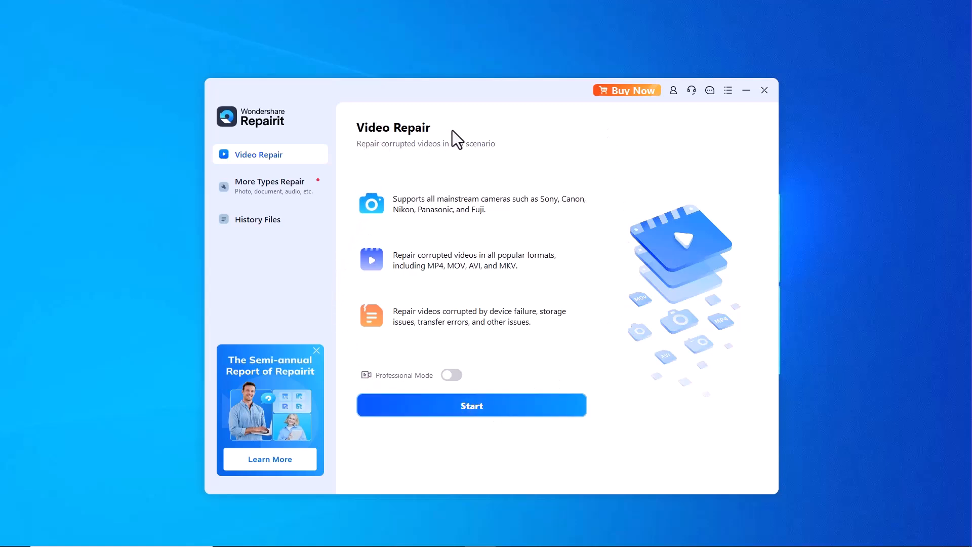
pyautogui.moveTo(511, 211)
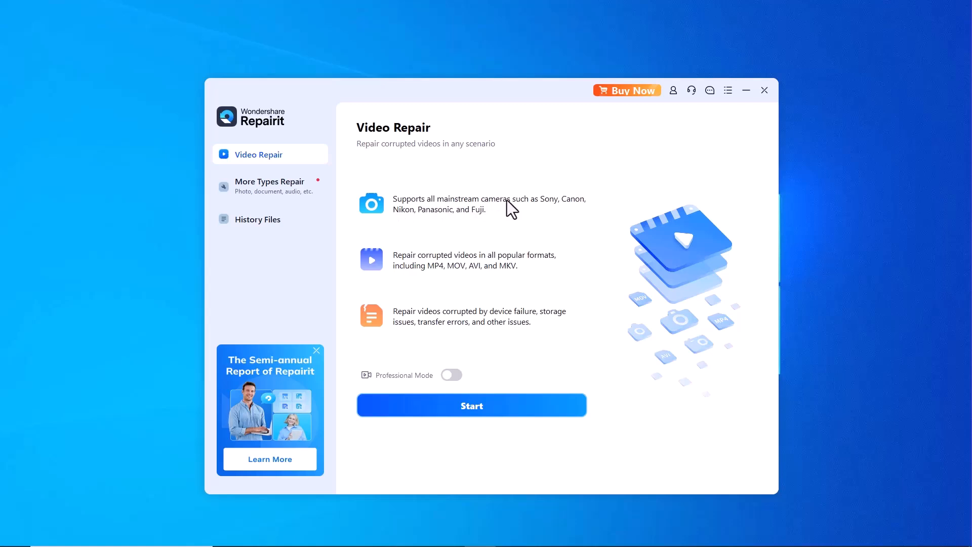
pyautogui.moveTo(426, 234)
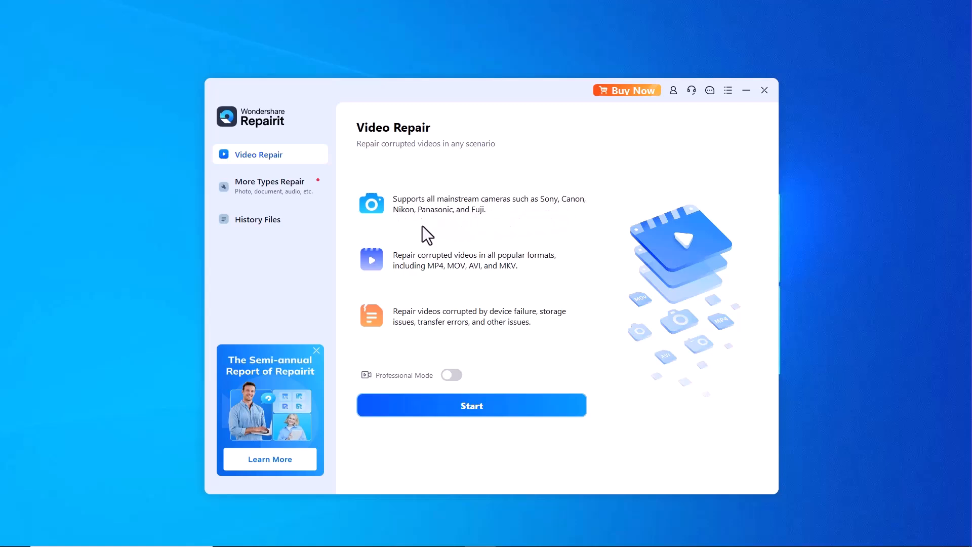
pyautogui.moveTo(474, 281)
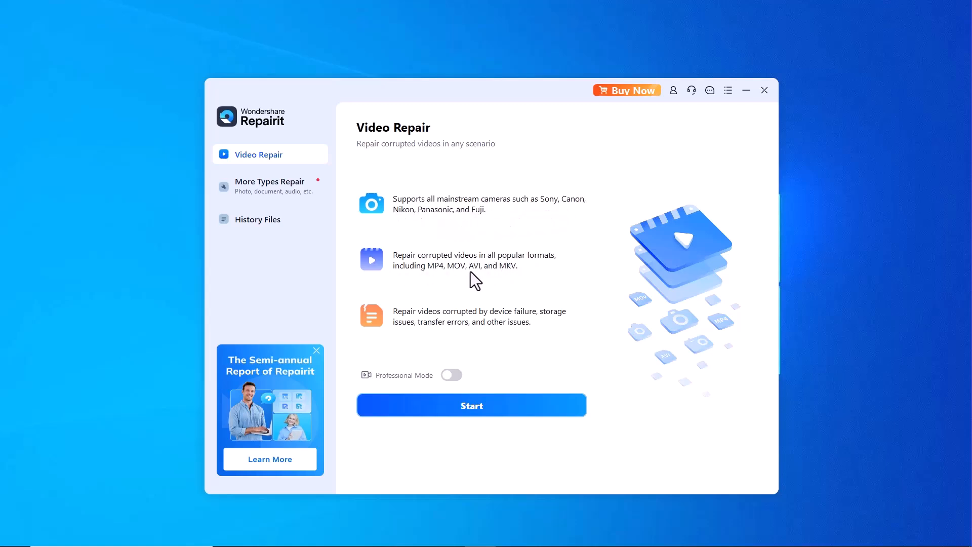
pyautogui.moveTo(438, 272)
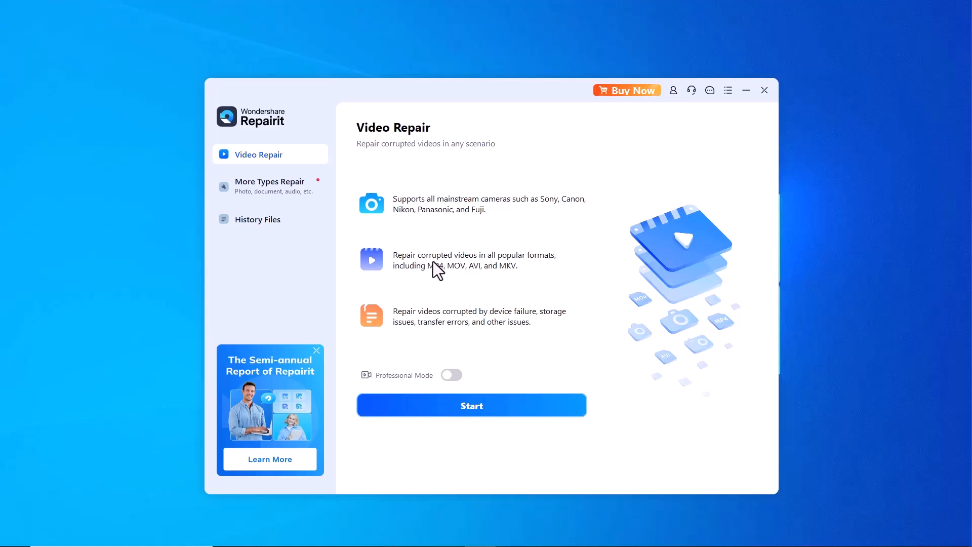
pyautogui.moveTo(386, 327)
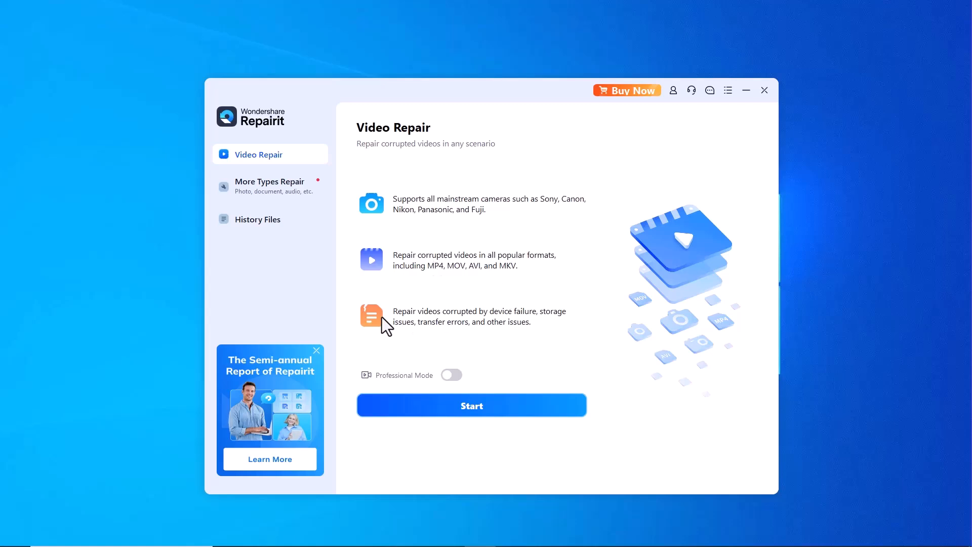
pyautogui.moveTo(541, 340)
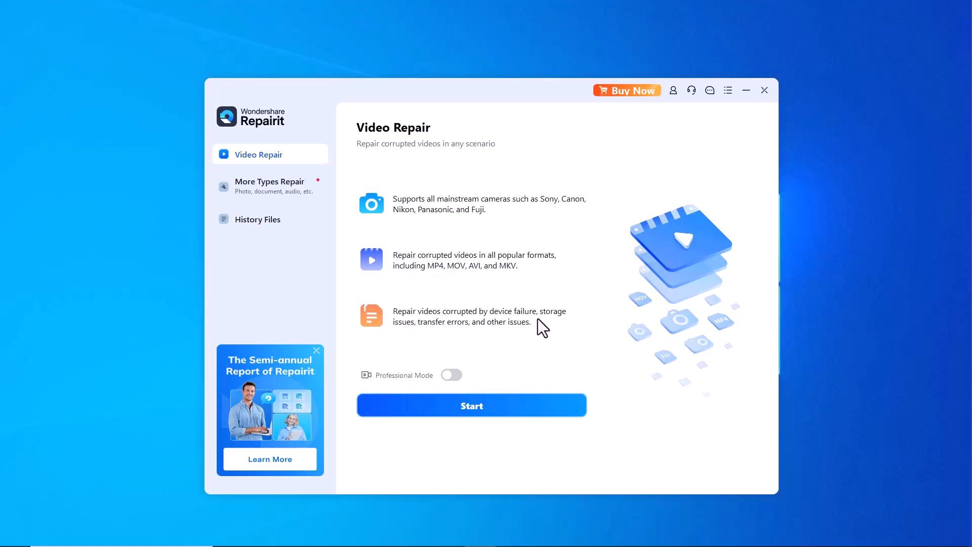
pyautogui.moveTo(291, 200)
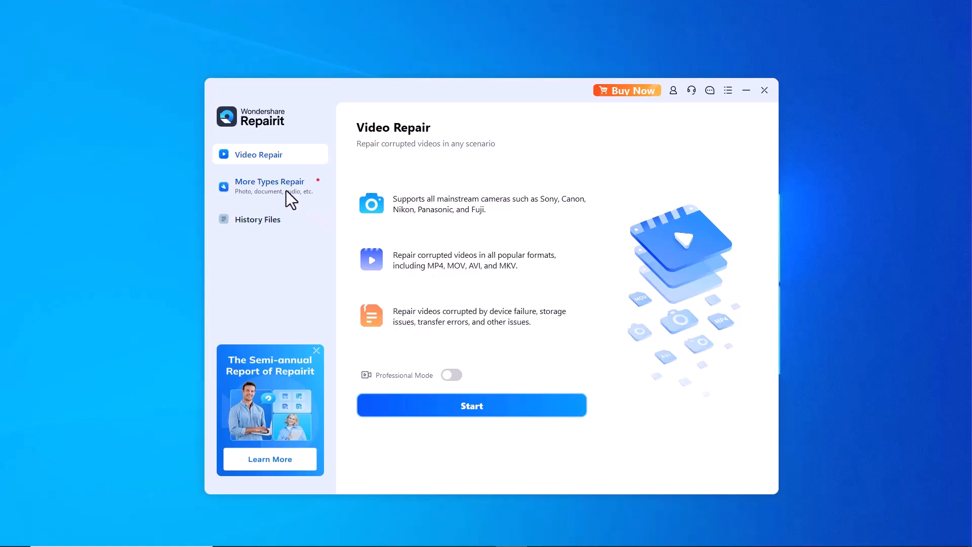
pyautogui.click(269, 186)
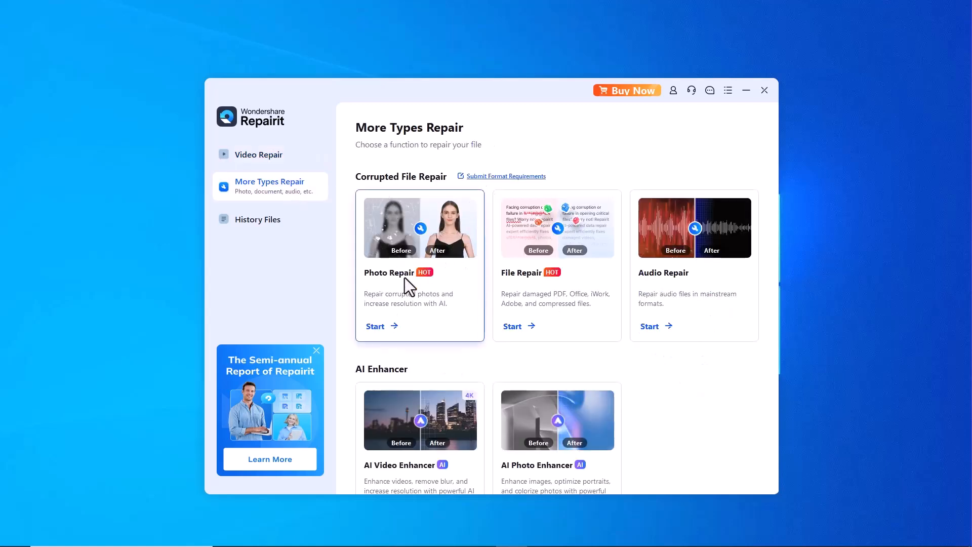
pyautogui.moveTo(527, 286)
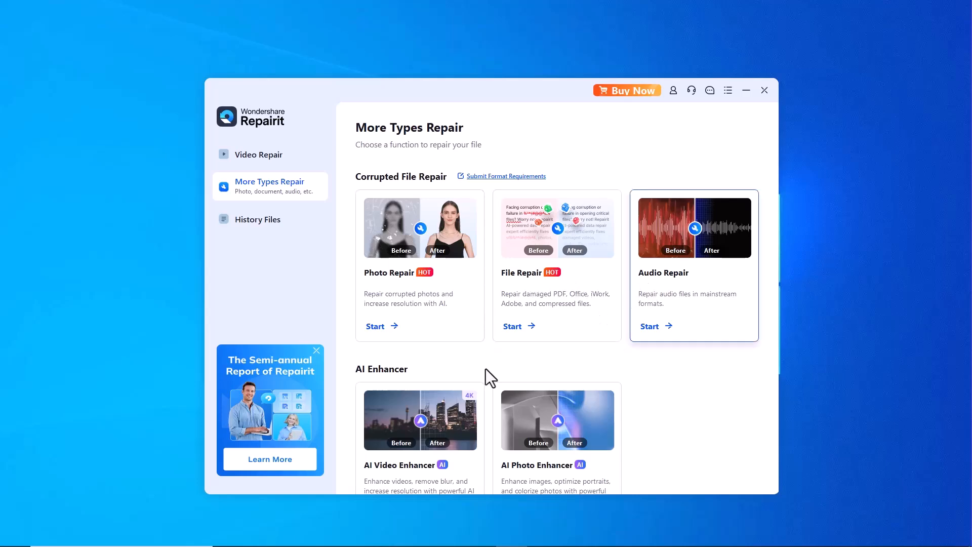
pyautogui.scroll(-3)
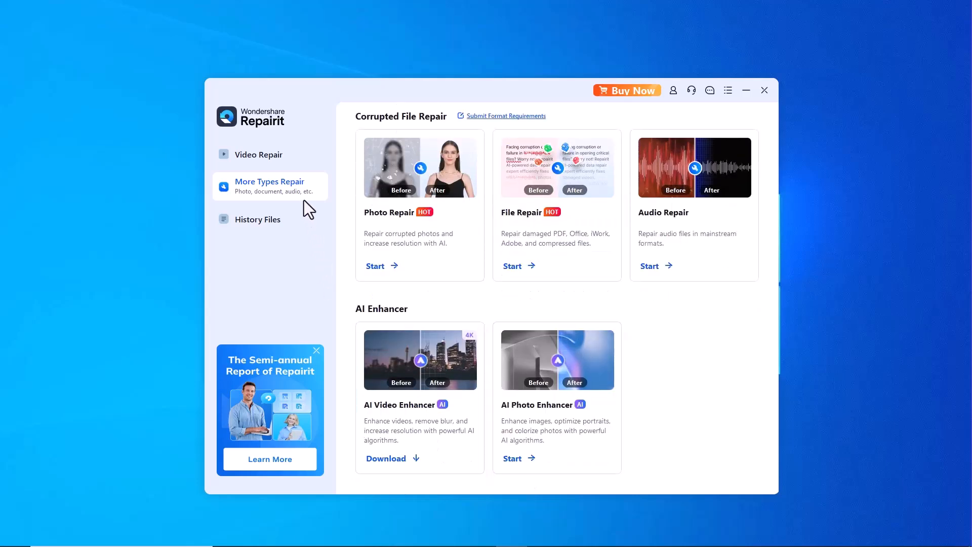
pyautogui.click(258, 155)
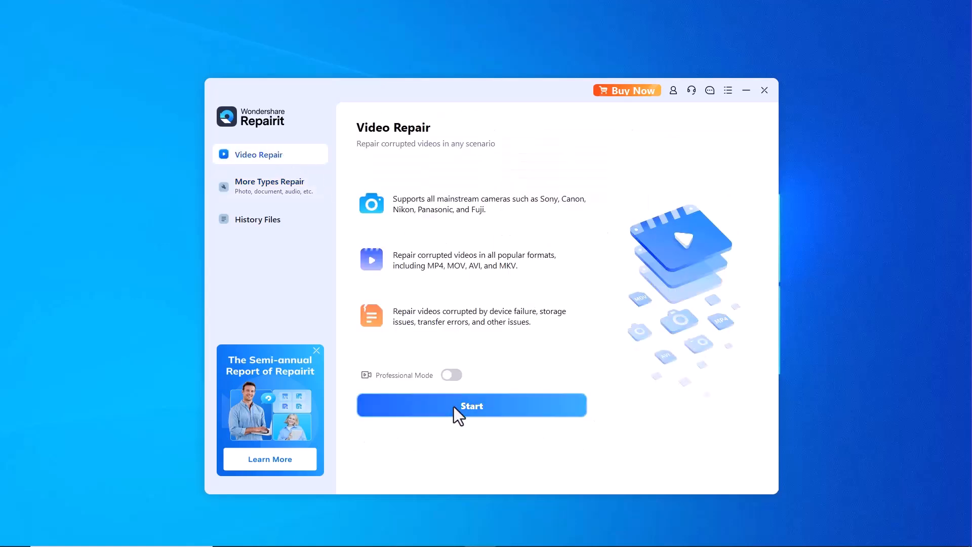
# - Start corrupted-video repair, then reopen My Video to confirm it still won't play
pyautogui.click(471, 406)
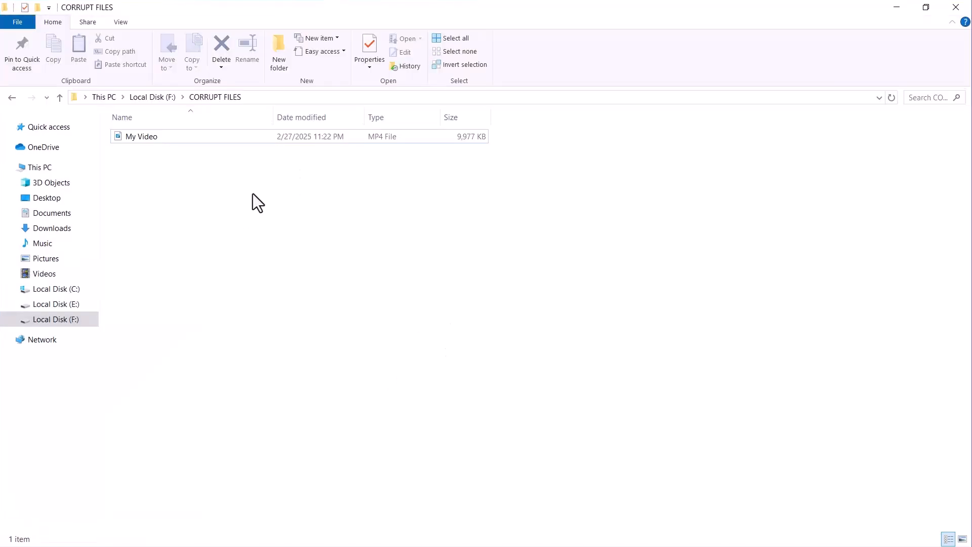
pyautogui.click(141, 136)
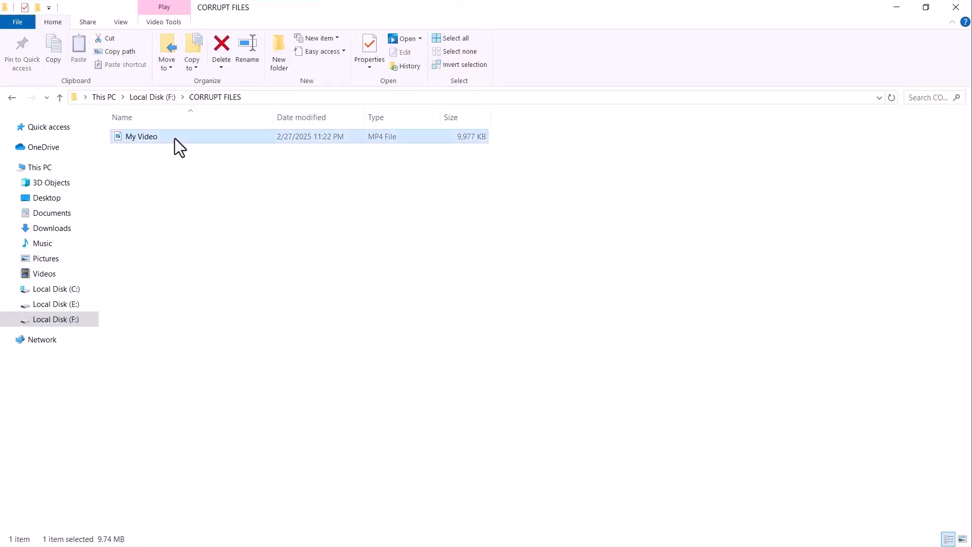
pyautogui.doubleClick(141, 137)
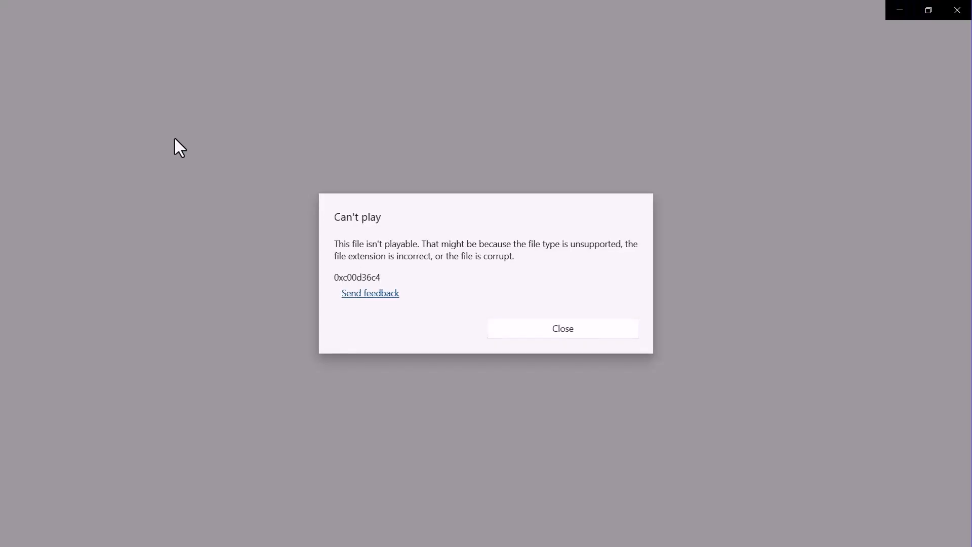
pyautogui.moveTo(324, 262)
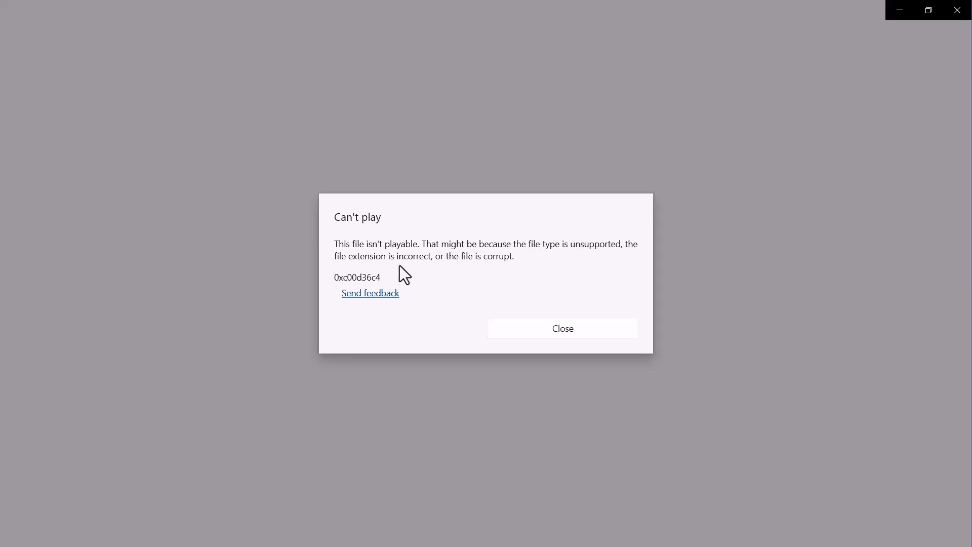
pyautogui.click(563, 328)
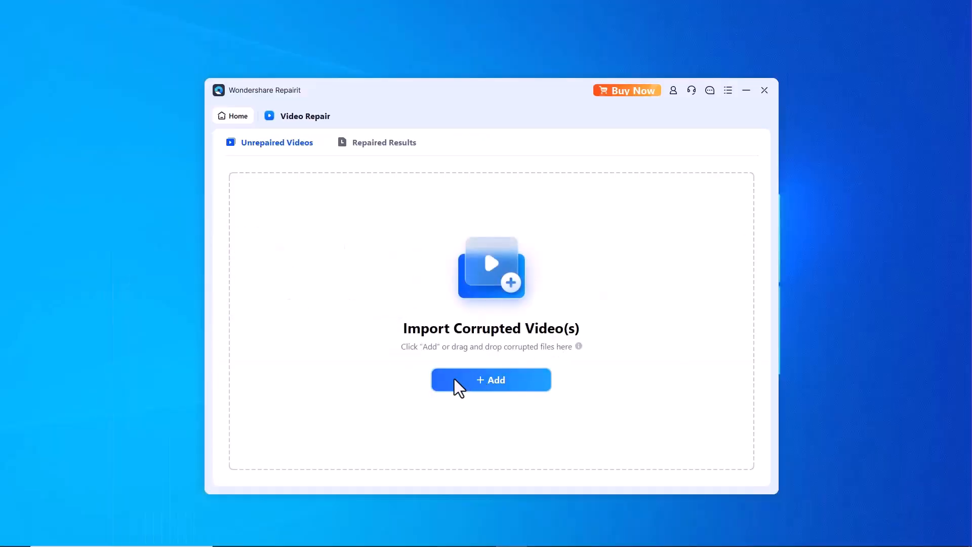
# - Import My Video.mp4 into Repairit's repair list and start the repair
pyautogui.click(490, 379)
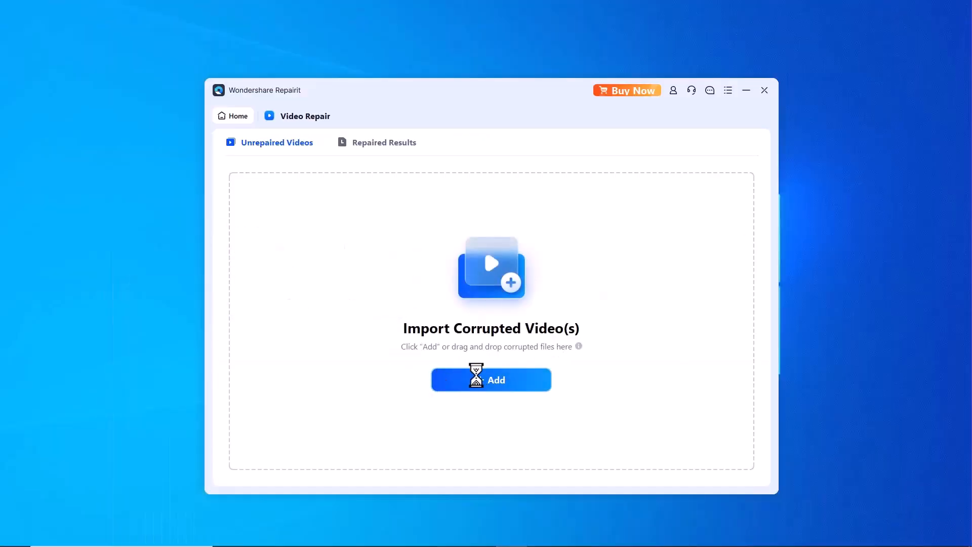
pyautogui.click(491, 380)
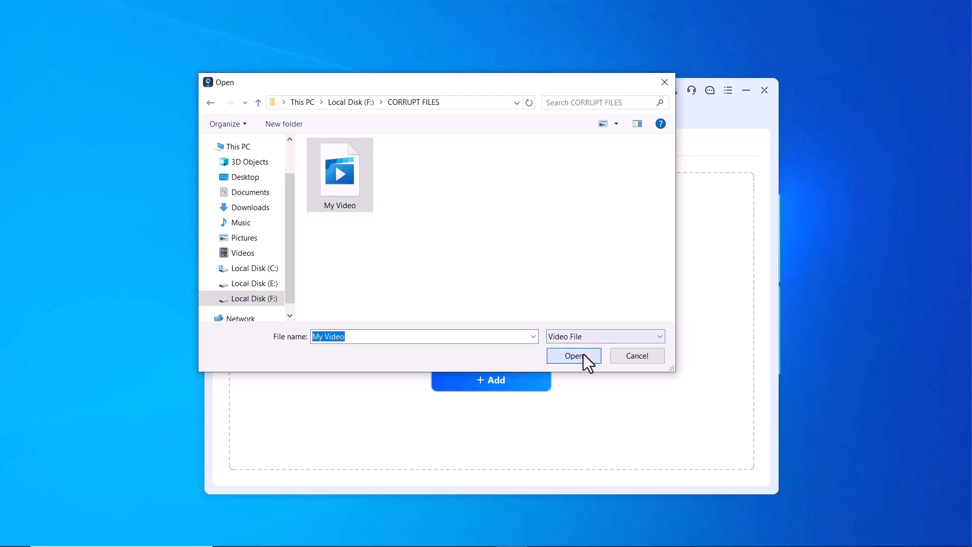
pyautogui.click(574, 355)
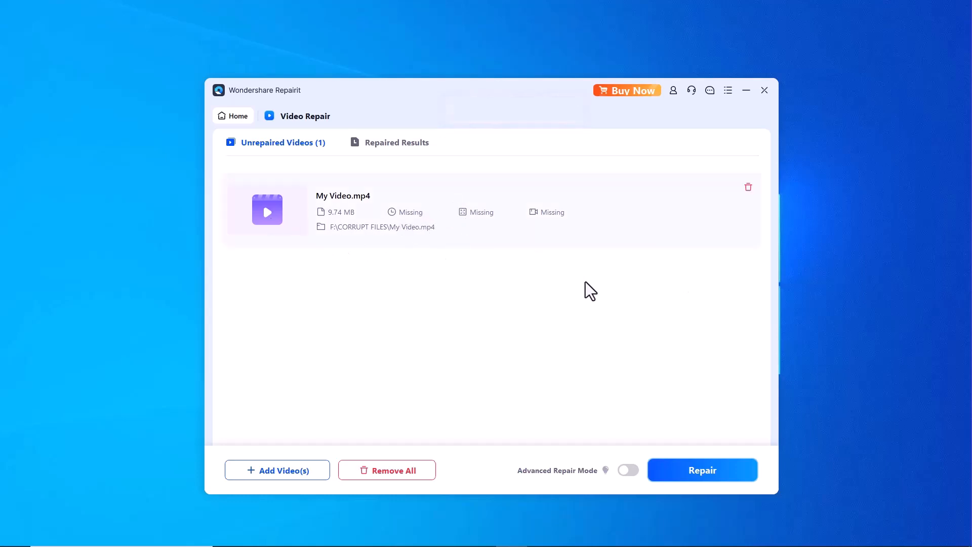
pyautogui.click(702, 470)
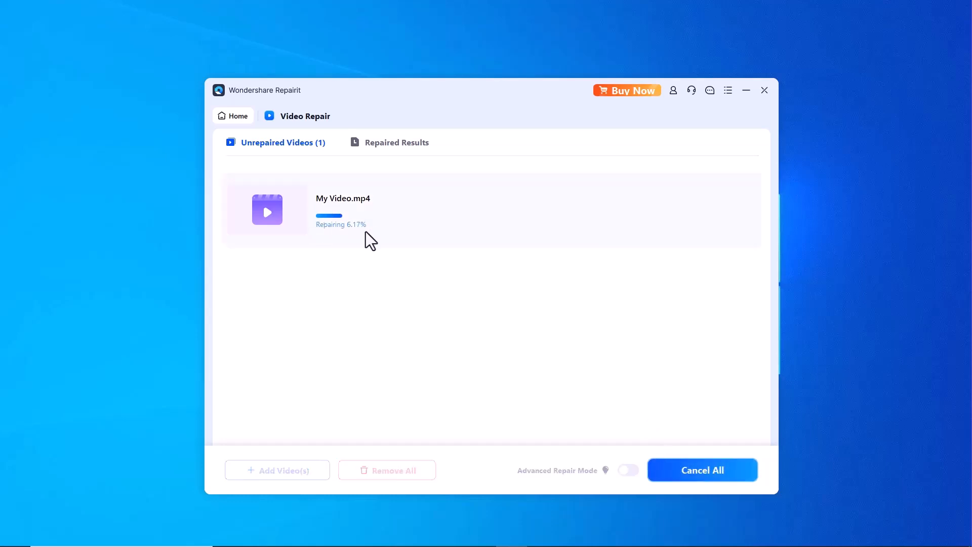
pyautogui.moveTo(347, 245)
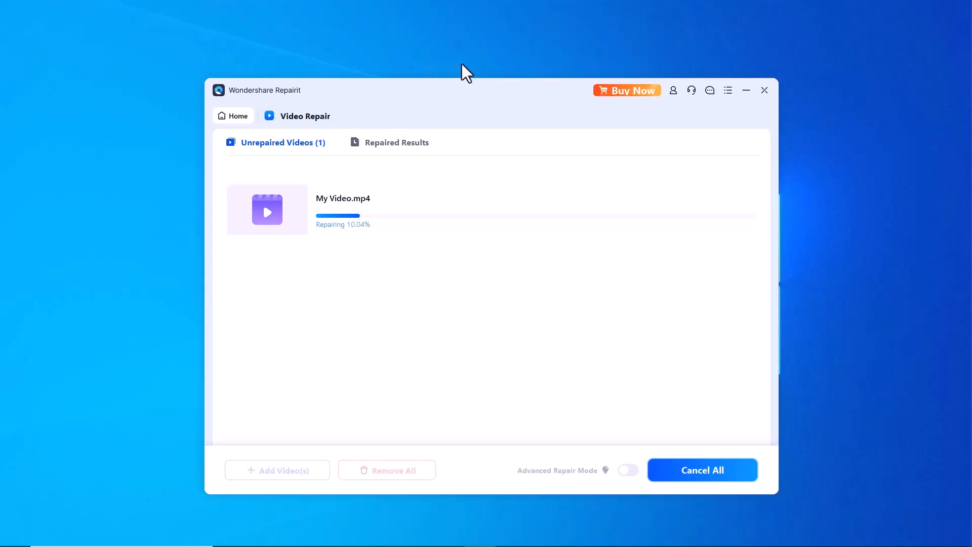
pyautogui.moveTo(467, 71)
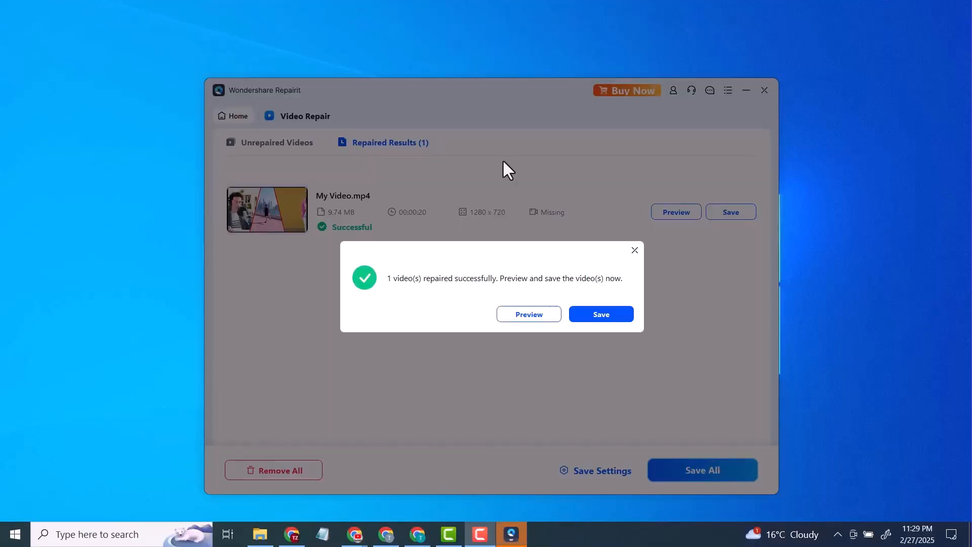
pyautogui.moveTo(399, 304)
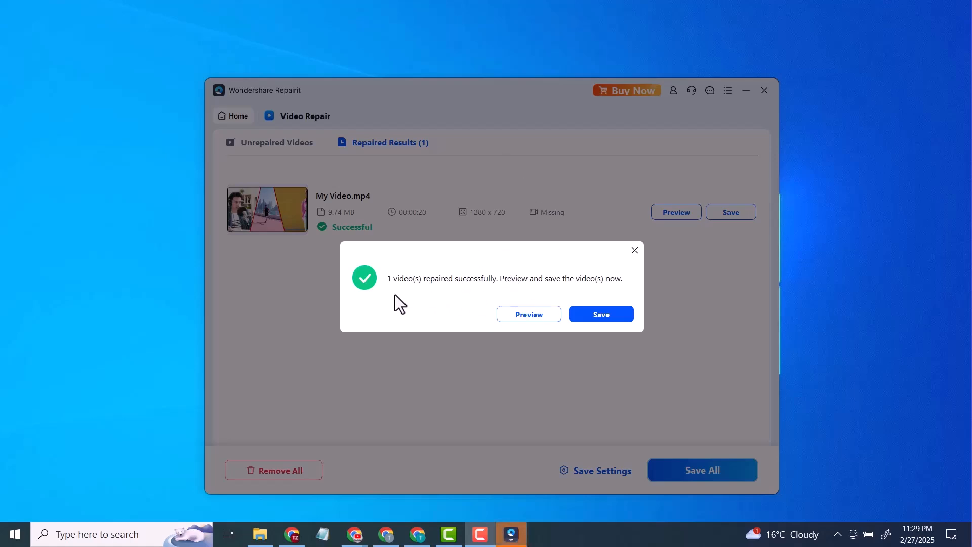
pyautogui.moveTo(529, 323)
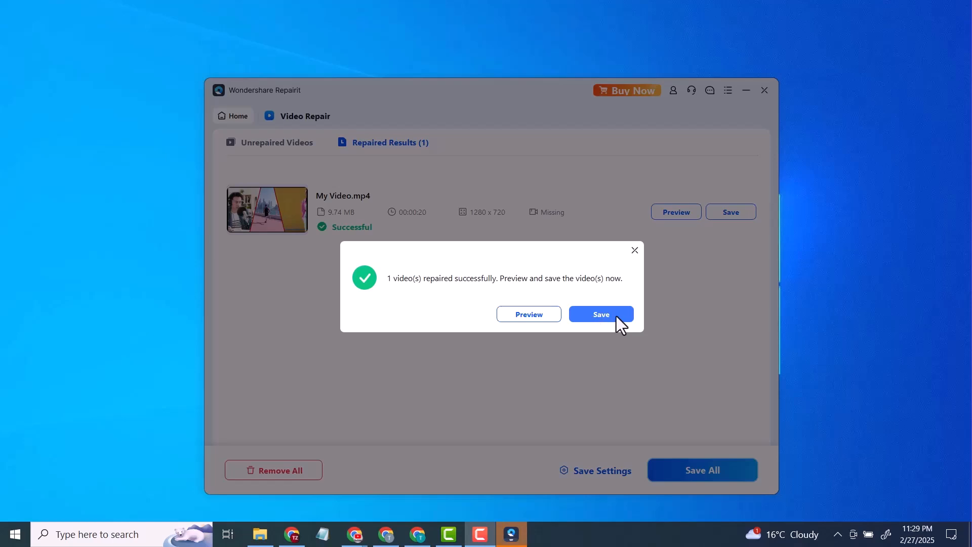
# - Save the repaired My Video.mp4 to Local Disk (E:)
pyautogui.click(601, 314)
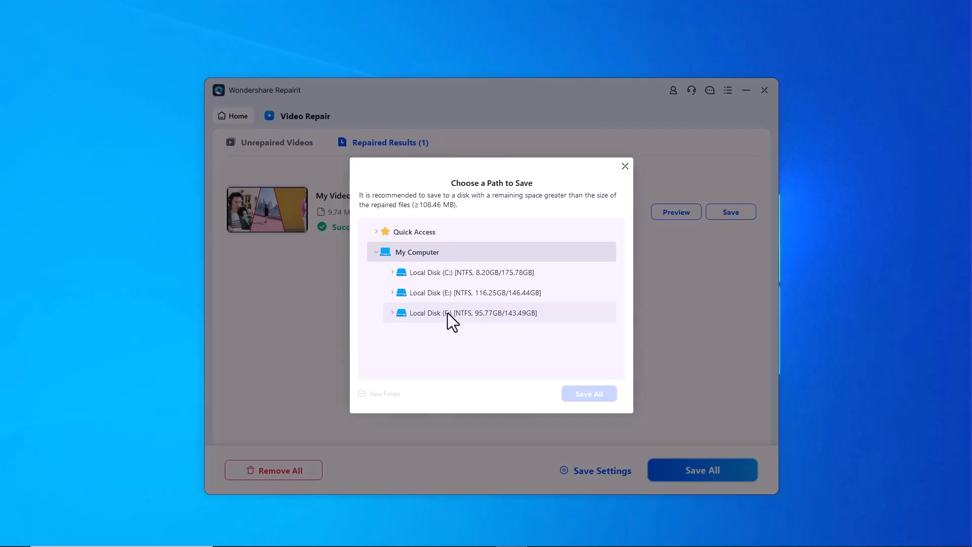
pyautogui.click(466, 313)
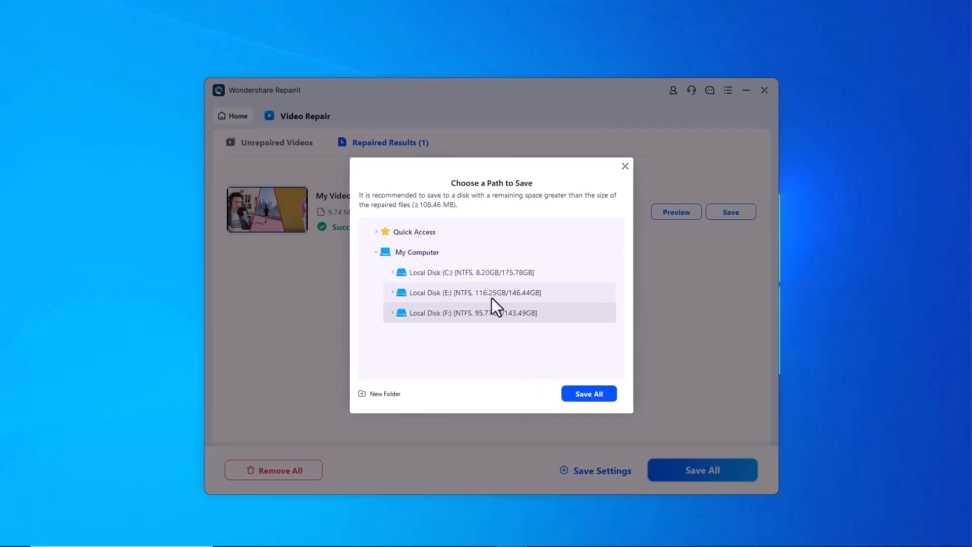
pyautogui.click(588, 393)
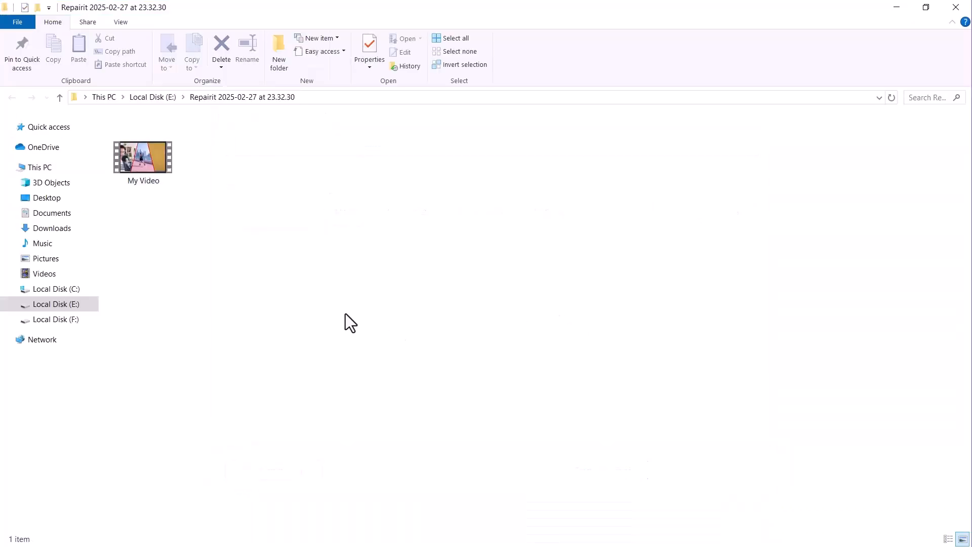
# - Play the repaired 9.71 MB My Video from the Repairit 2025-02-27 folder on E:
pyautogui.click(143, 157)
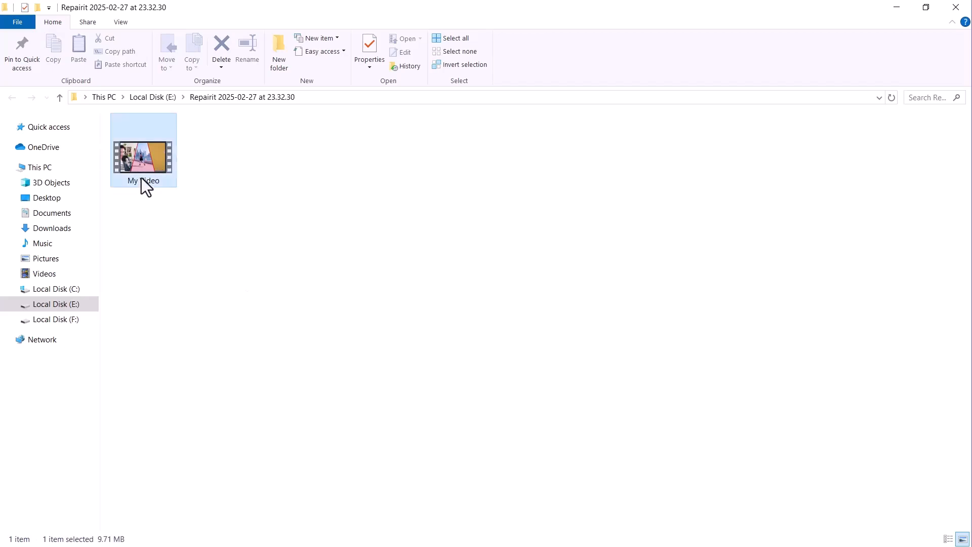
pyautogui.doubleClick(144, 157)
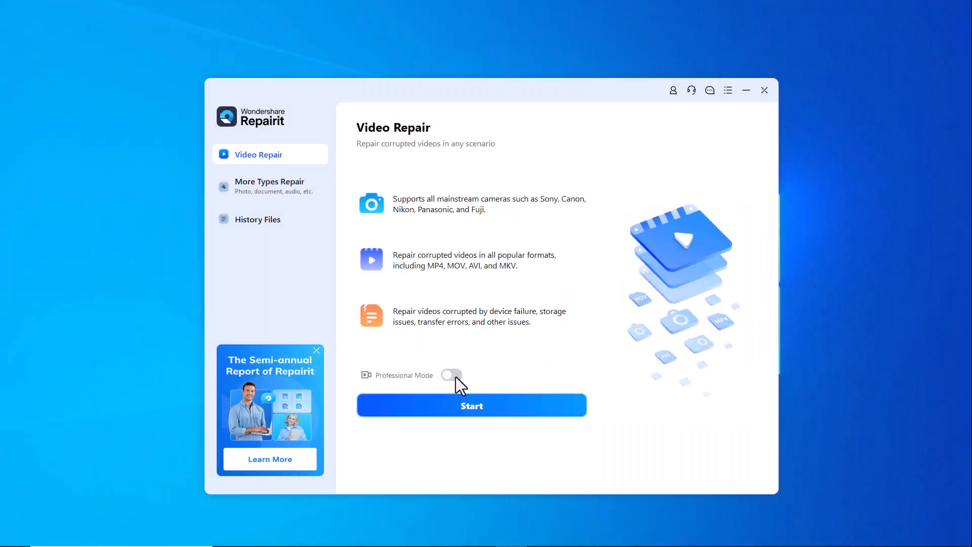
# - Enable Professional Mode, start repair, and select the 4.2K ProRes RAW HQ sample
pyautogui.click(451, 376)
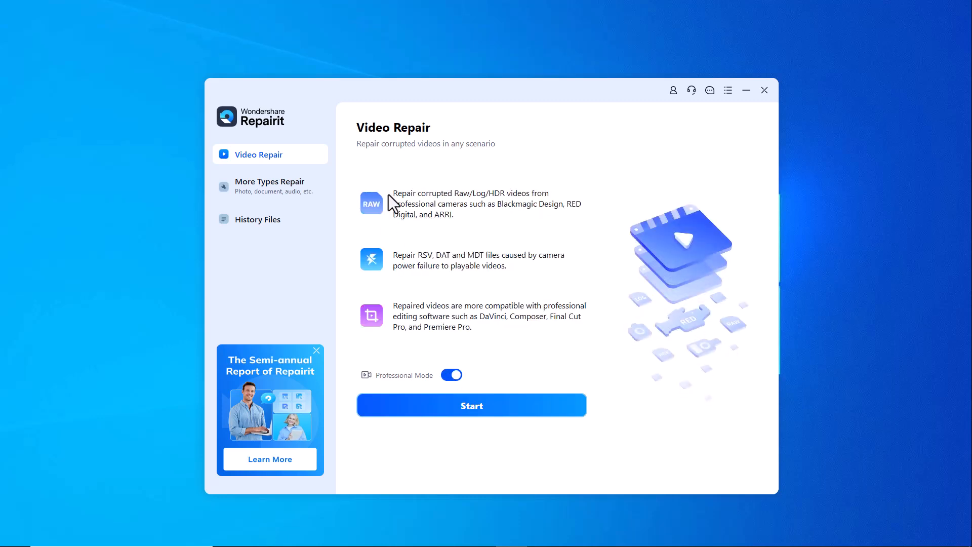
pyautogui.moveTo(435, 211)
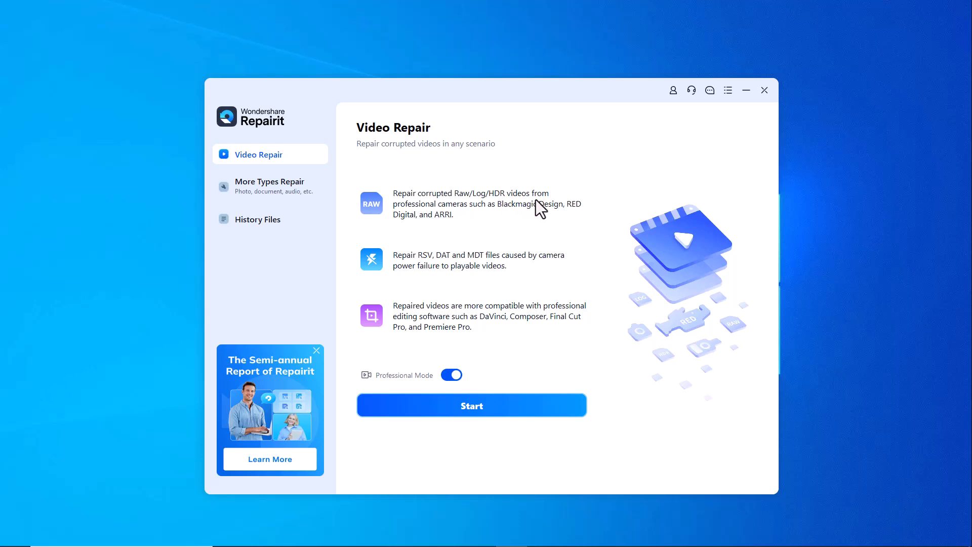
pyautogui.moveTo(502, 225)
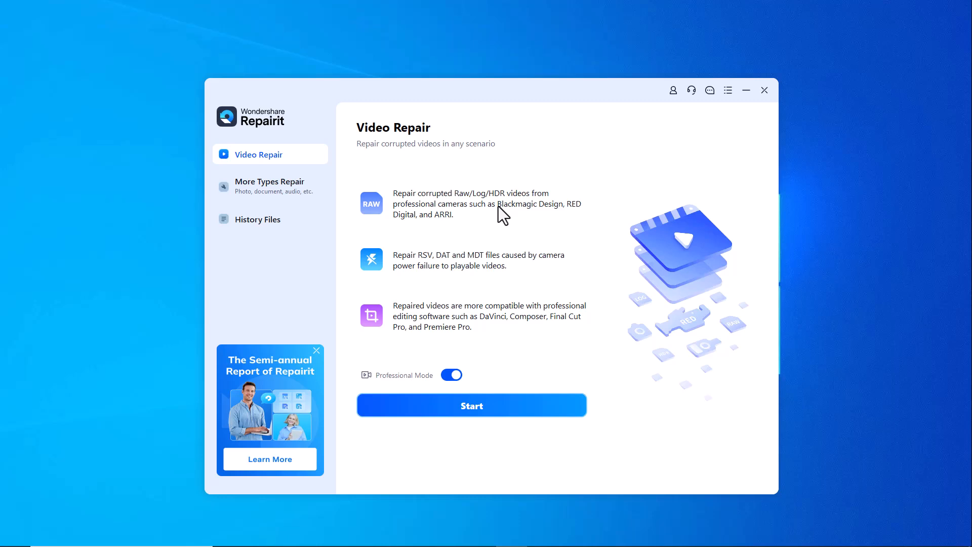
pyautogui.moveTo(434, 212)
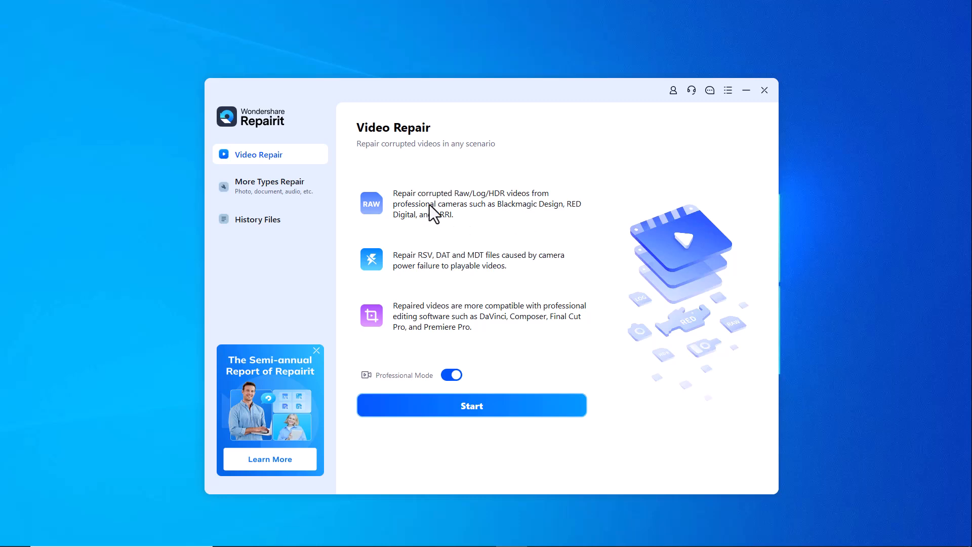
pyautogui.moveTo(523, 219)
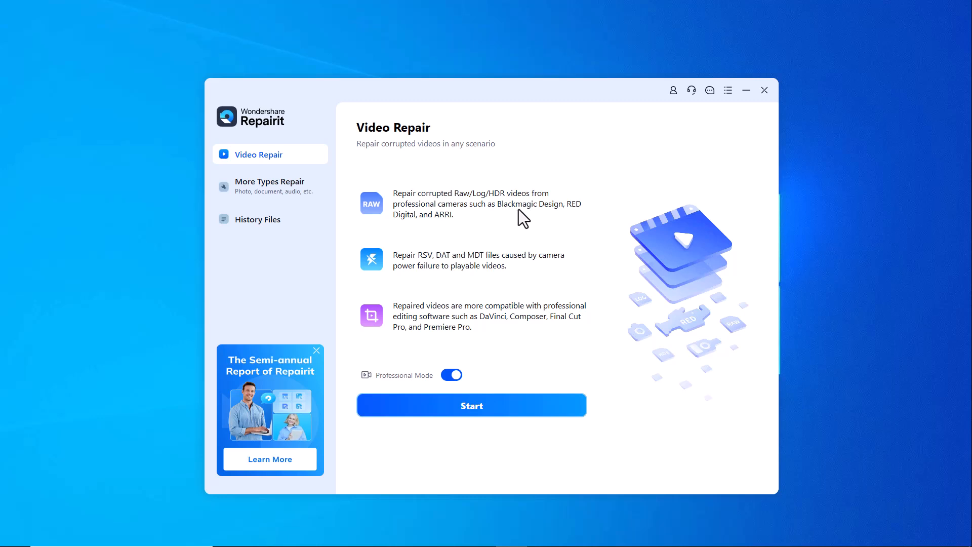
pyautogui.moveTo(403, 278)
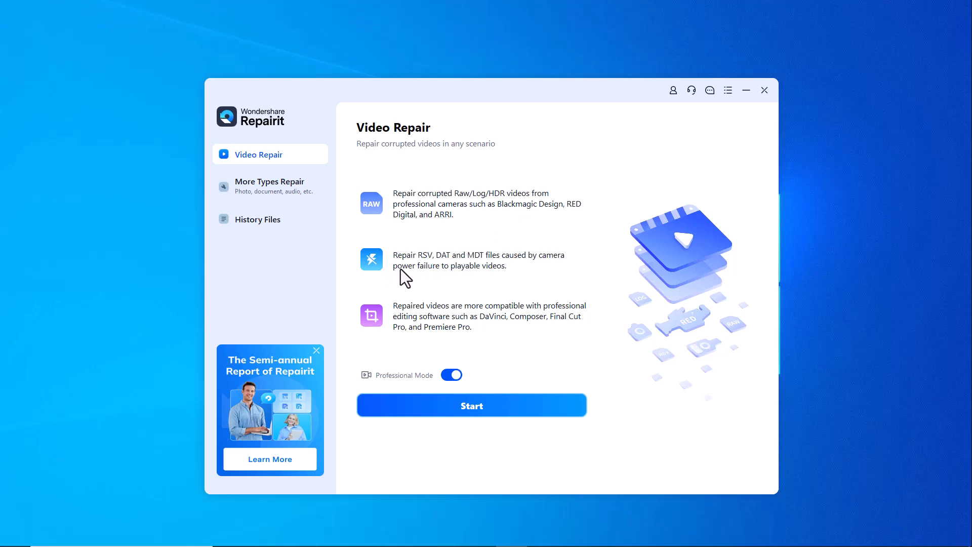
pyautogui.moveTo(554, 272)
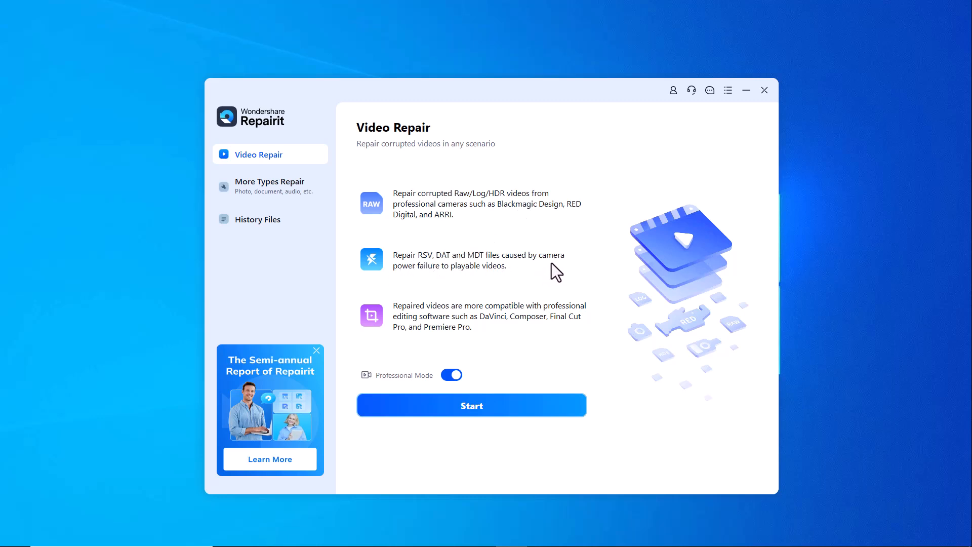
pyautogui.moveTo(537, 284)
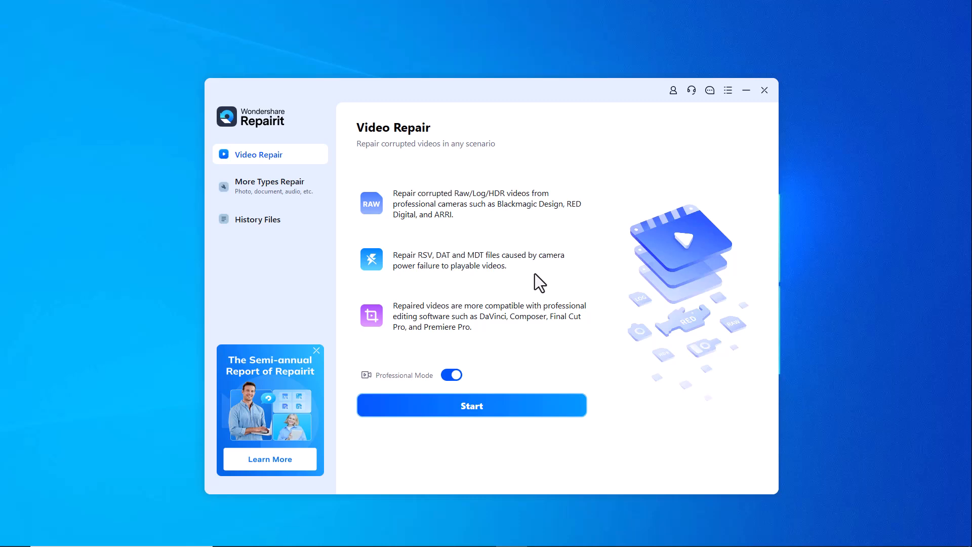
pyautogui.moveTo(472, 336)
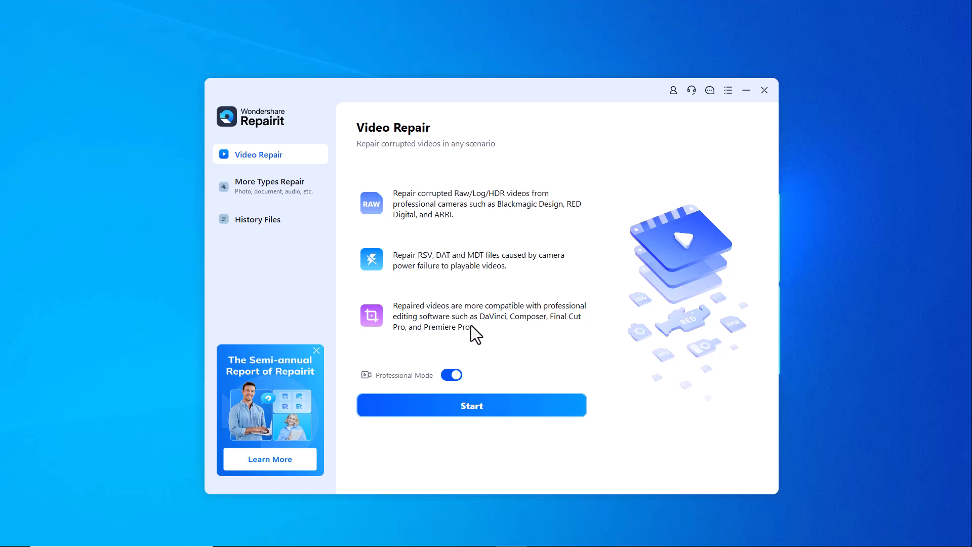
pyautogui.click(472, 405)
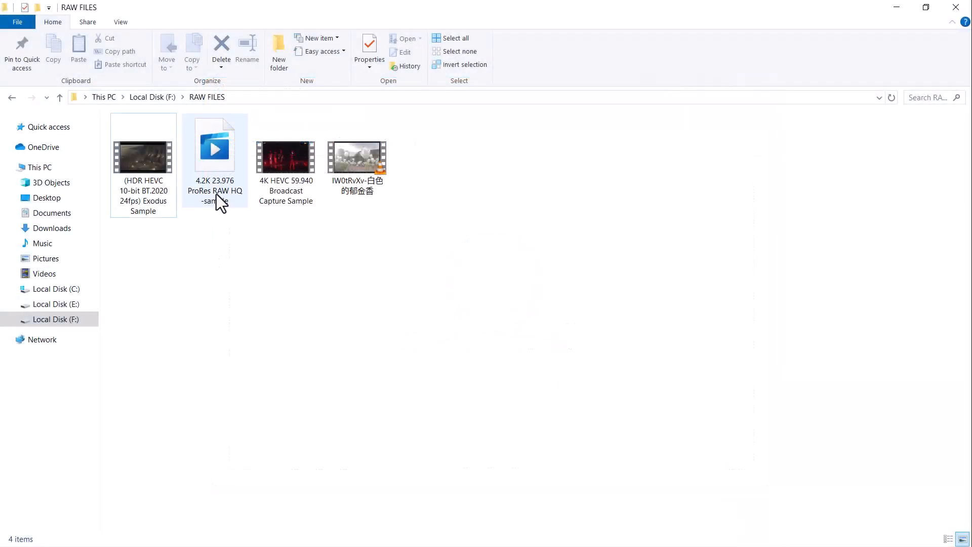
pyautogui.moveTo(207, 208)
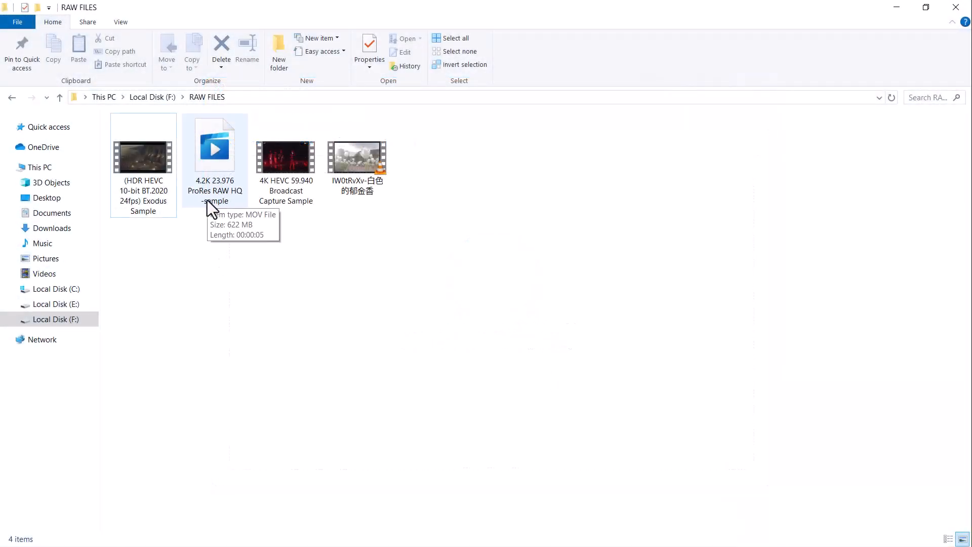
pyautogui.click(215, 149)
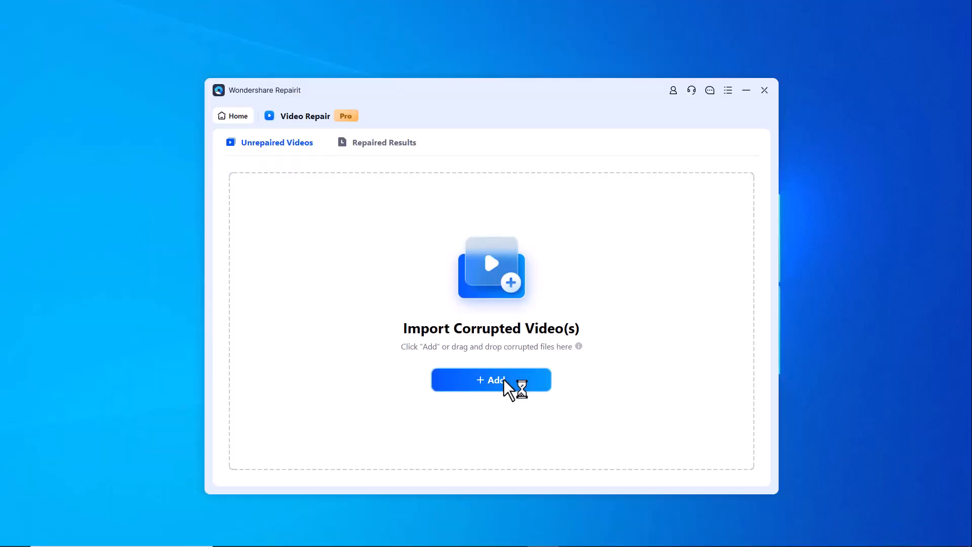
# - Import the 4.2K ProRes RAW HQ sample MOV and launch its repair
pyautogui.click(490, 380)
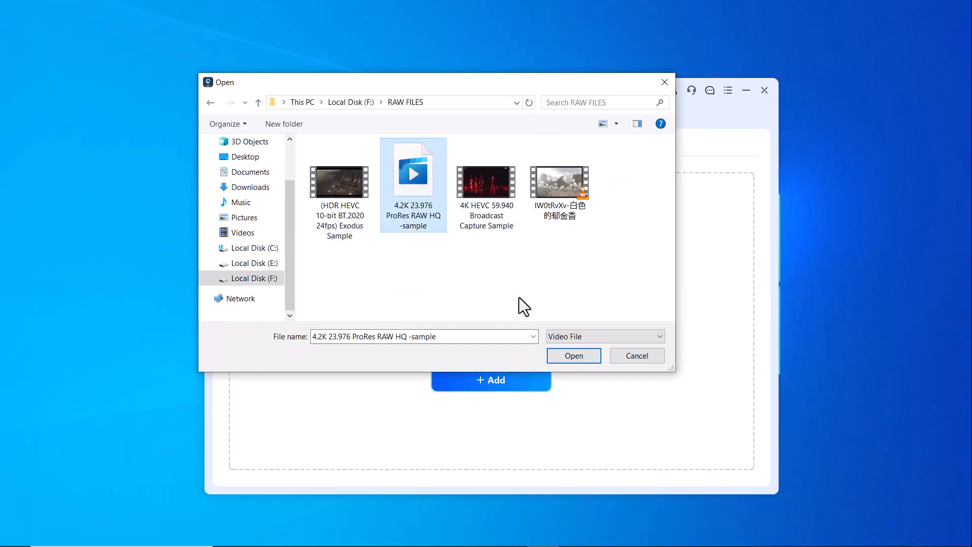
pyautogui.click(573, 356)
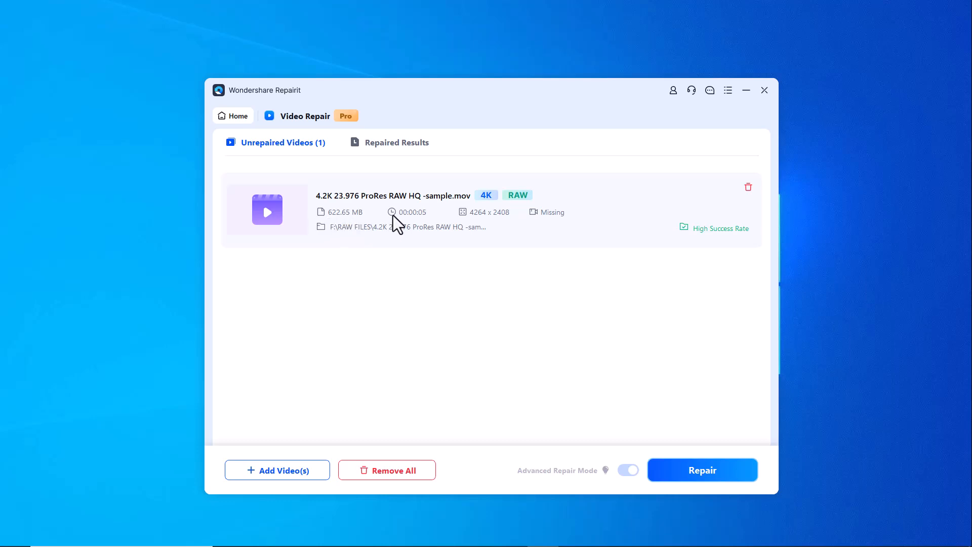
pyautogui.moveTo(633, 219)
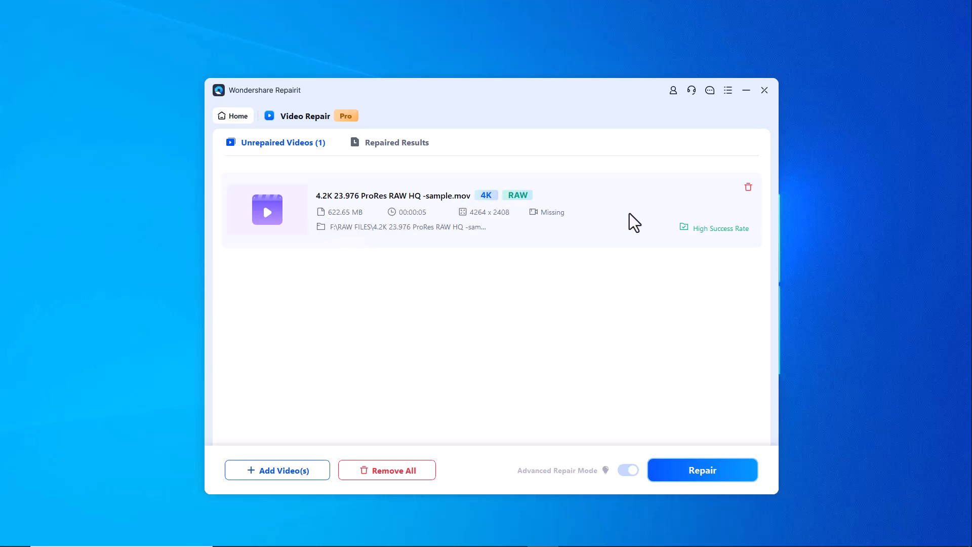
pyautogui.click(702, 470)
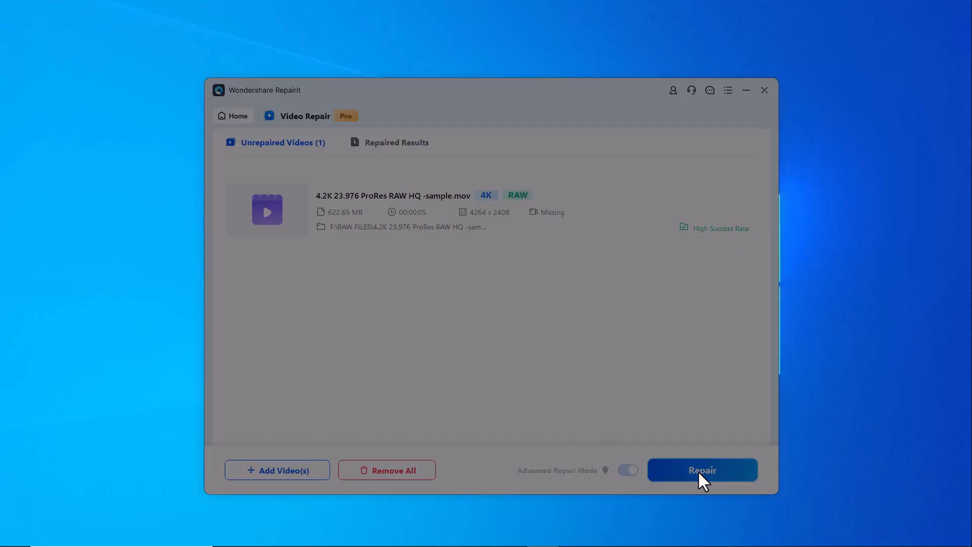
# - Add the 4.2K ProRes RAW HQ sample from Local Disk (E:) as the reference video
pyautogui.click(702, 470)
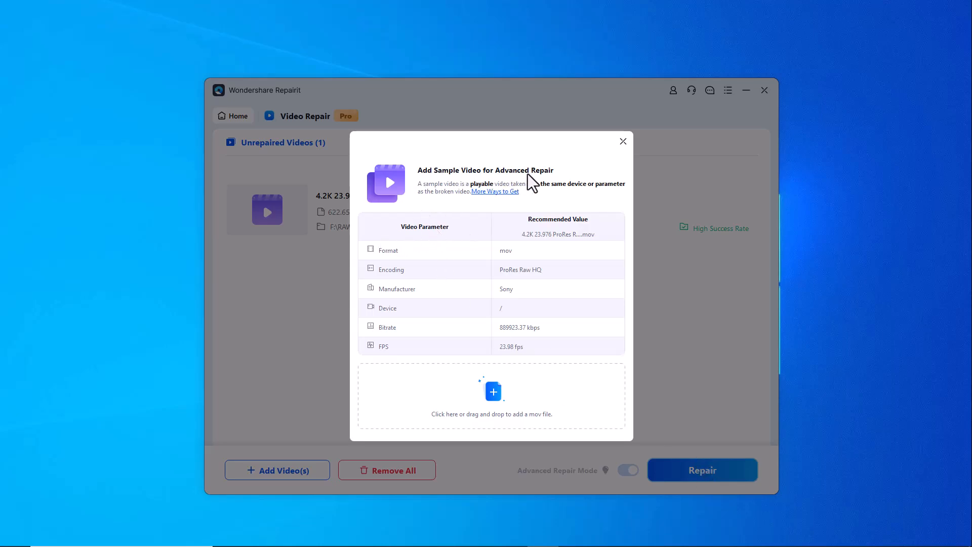
pyautogui.moveTo(478, 200)
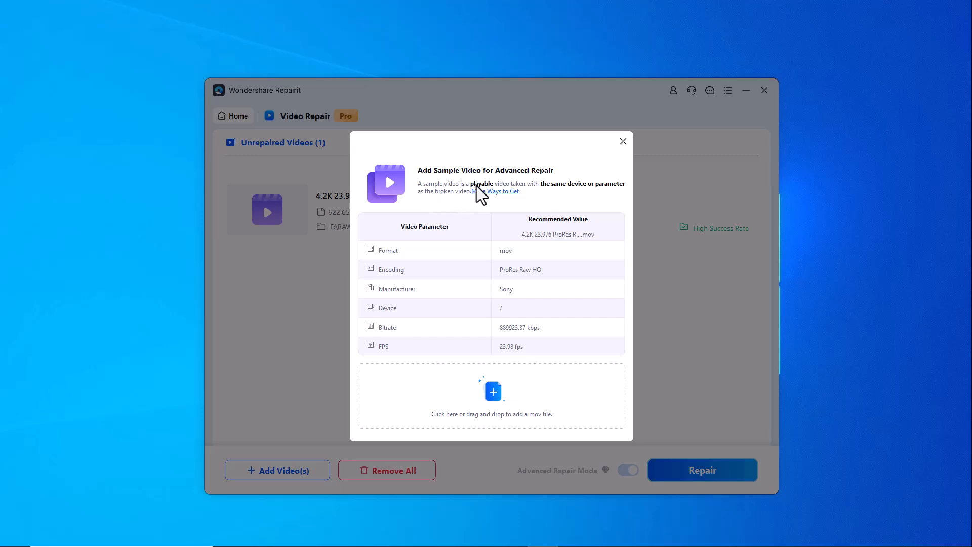
pyautogui.moveTo(599, 199)
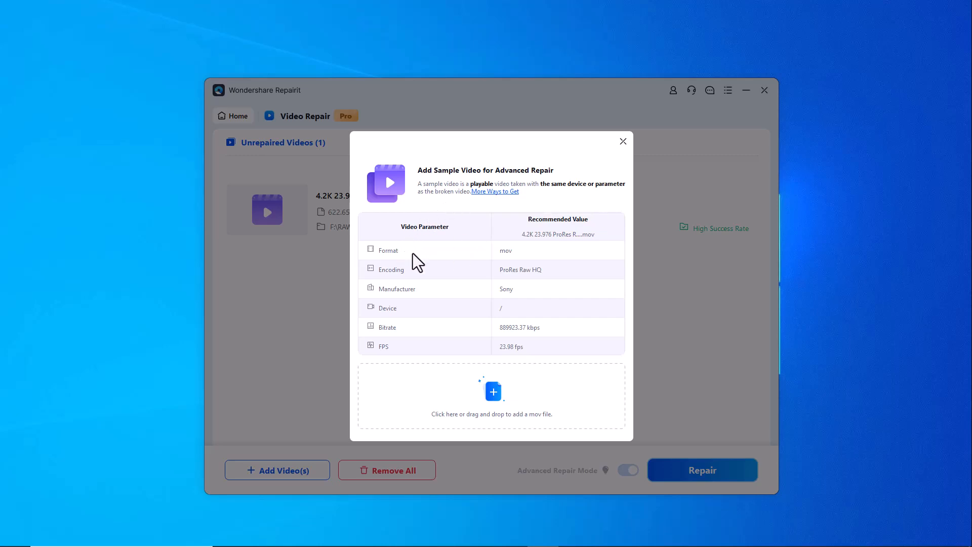
pyautogui.moveTo(415, 337)
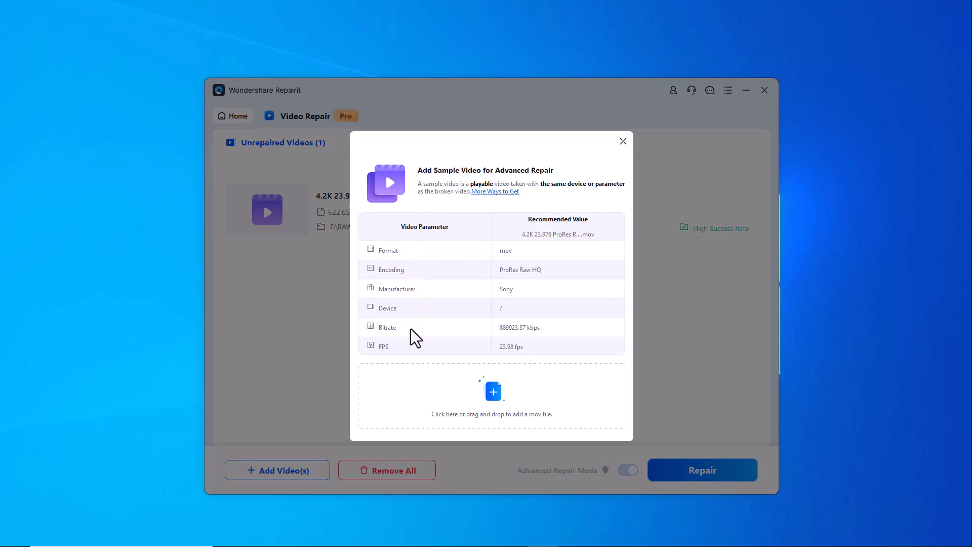
pyautogui.moveTo(495, 403)
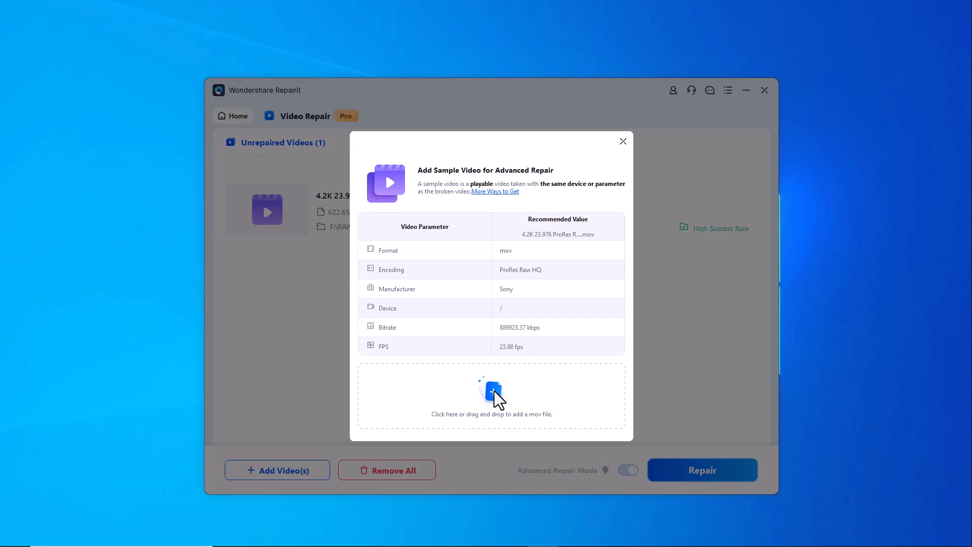
pyautogui.moveTo(496, 414)
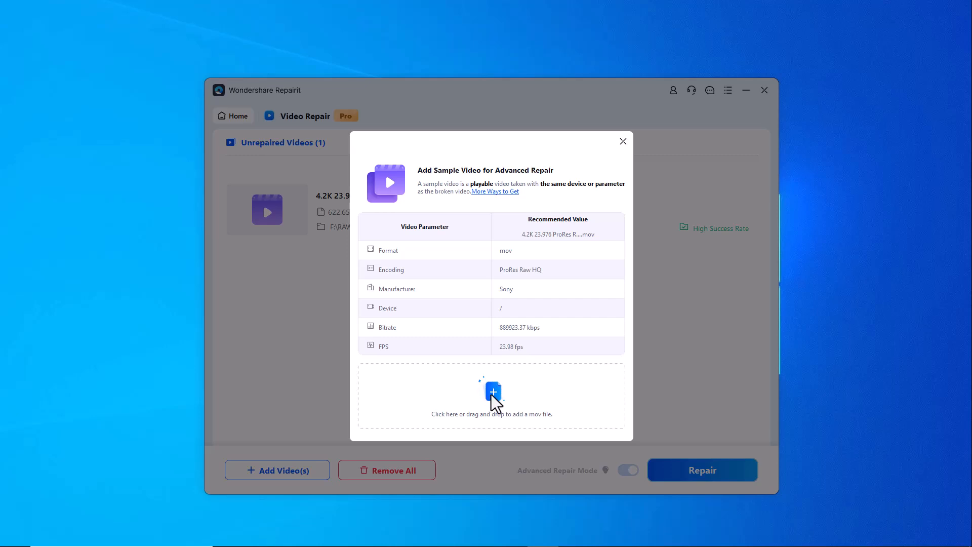
pyautogui.click(491, 396)
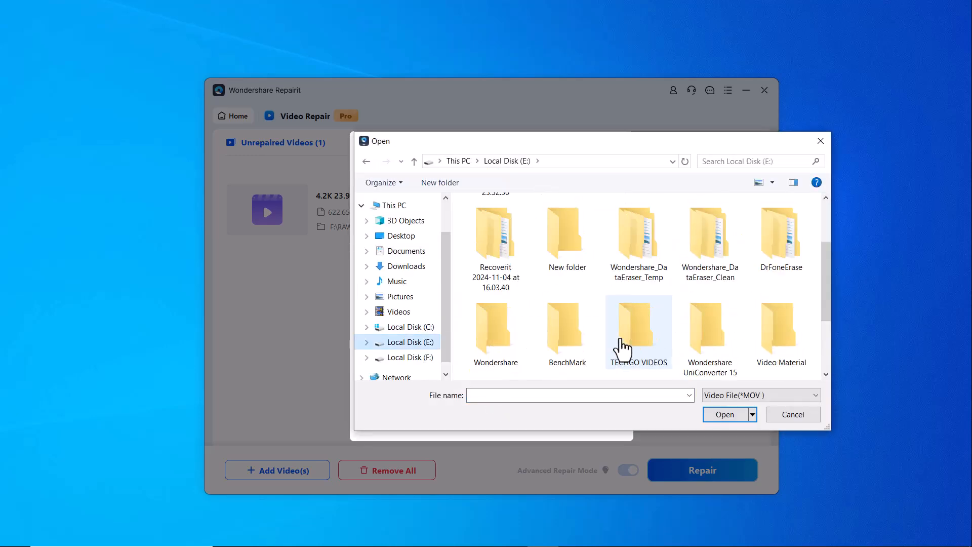
pyautogui.click(567, 316)
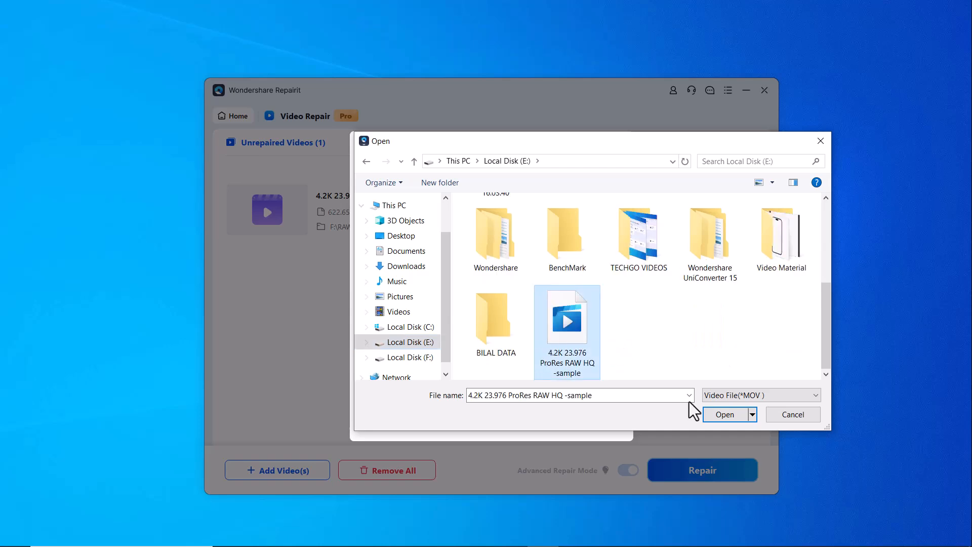
pyautogui.click(724, 414)
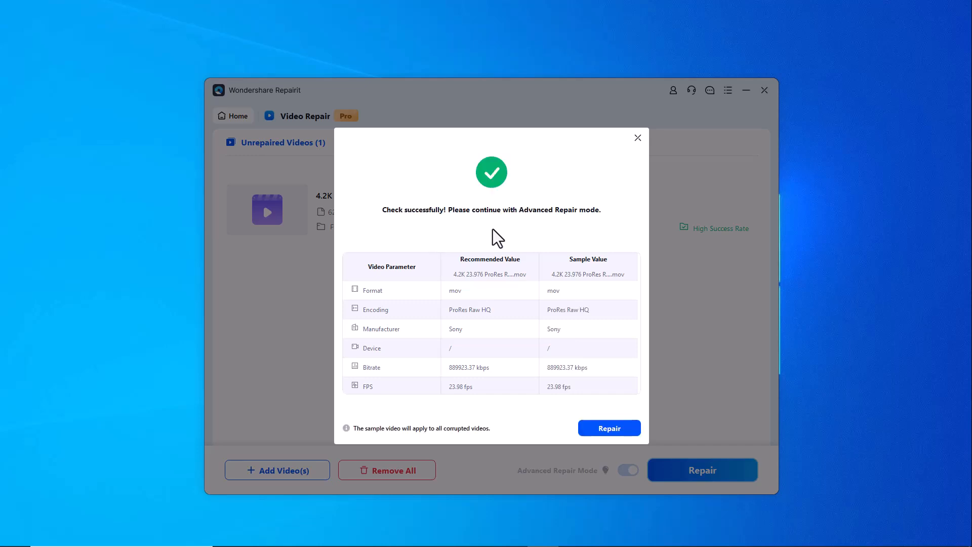
pyautogui.moveTo(585, 223)
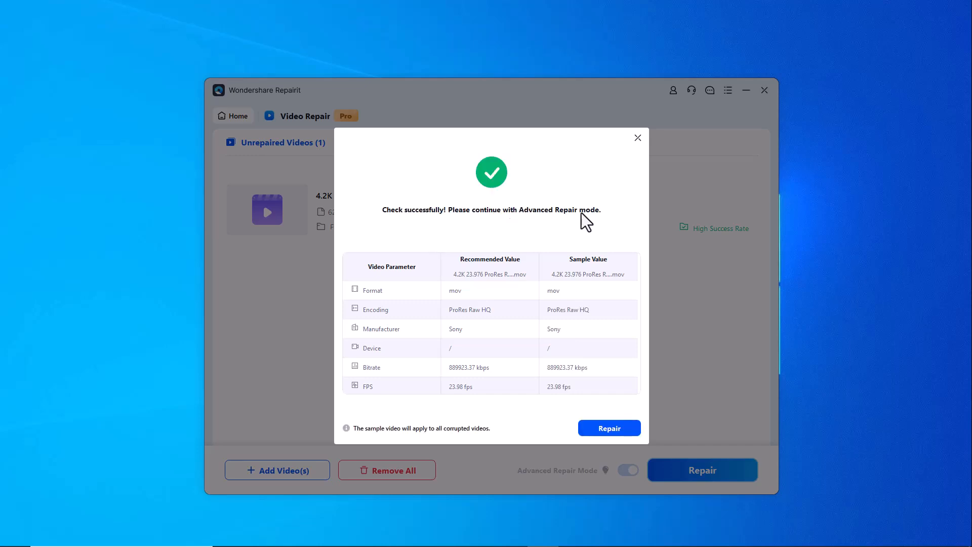
# - Begin advanced repair of the ProRes RAW video using the approved sample
pyautogui.click(608, 428)
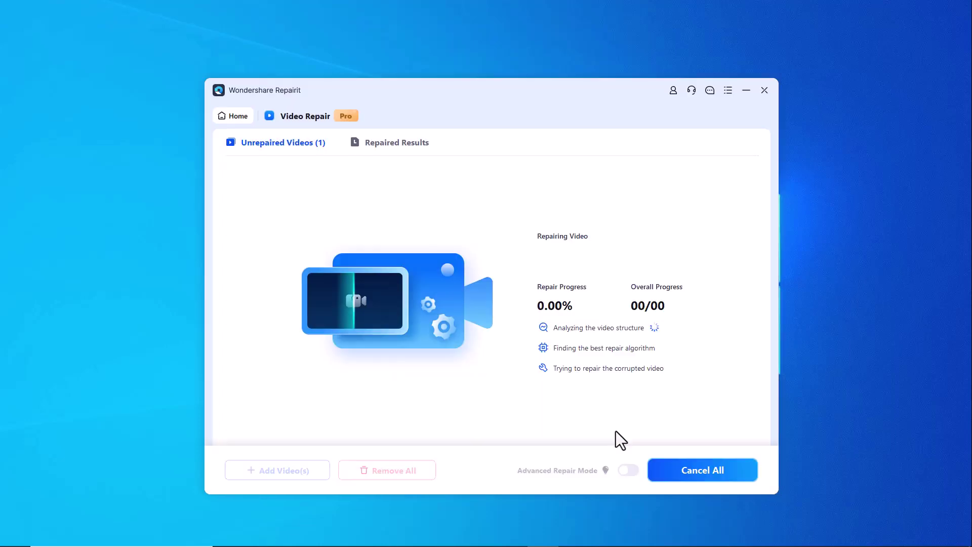
pyautogui.moveTo(470, 395)
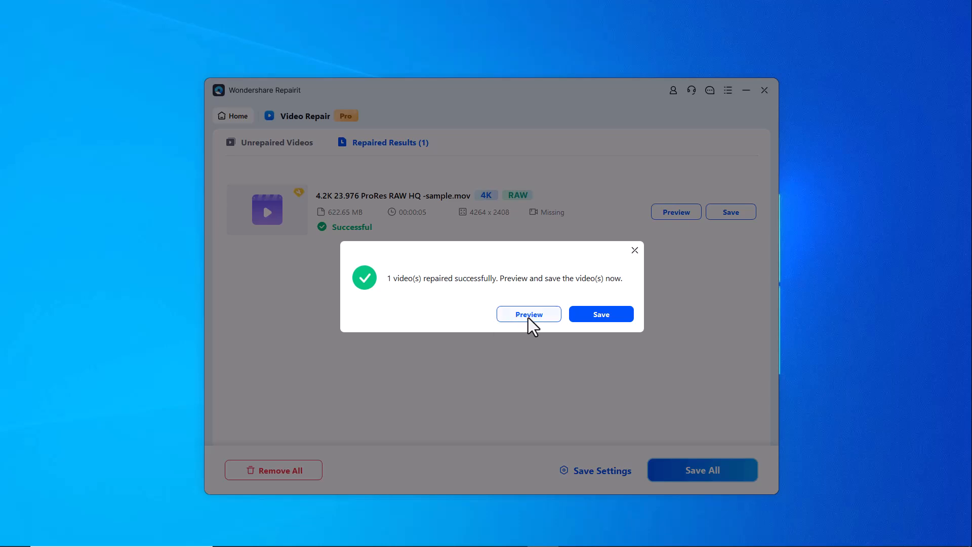
# - Dismiss the success message and save the repaired ProRes RAW video to Local Disk (E:)
pyautogui.click(635, 250)
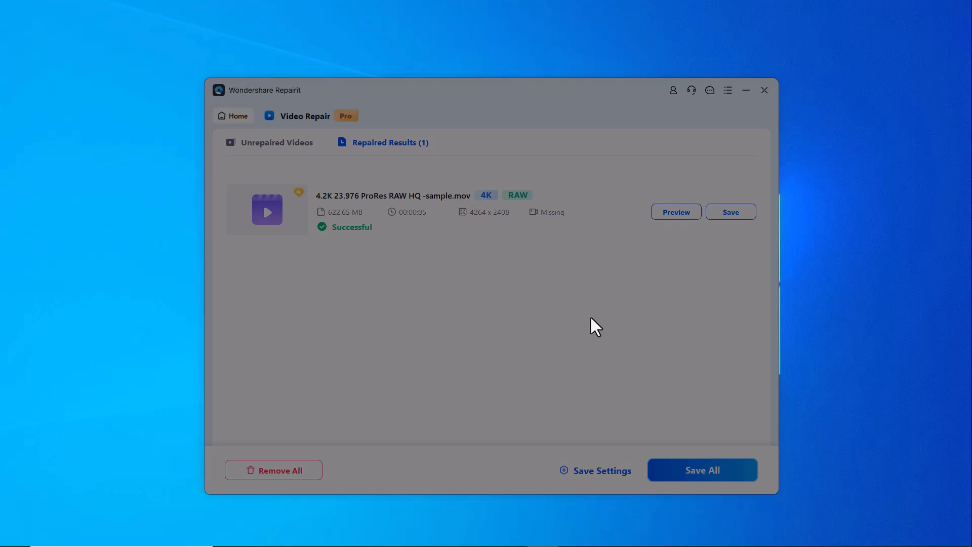
pyautogui.click(702, 469)
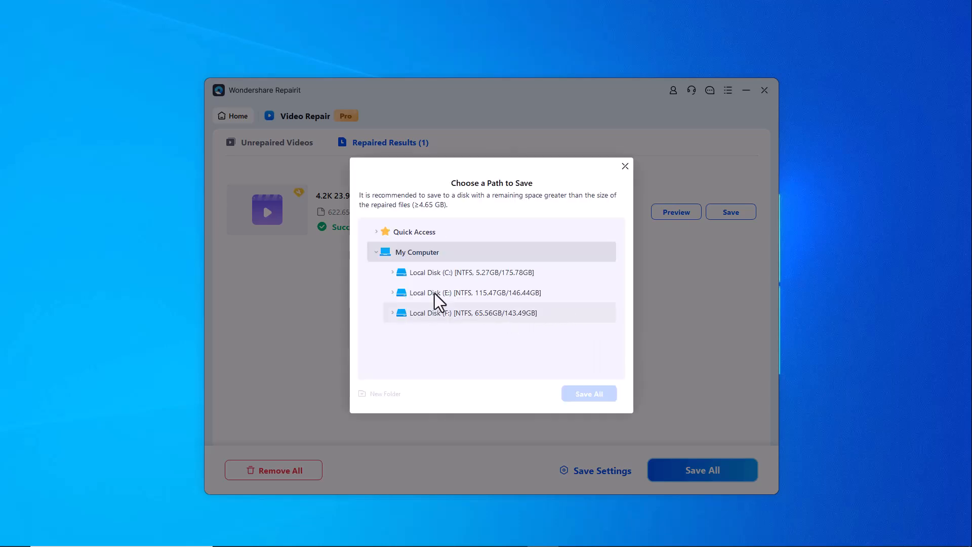
pyautogui.click(589, 393)
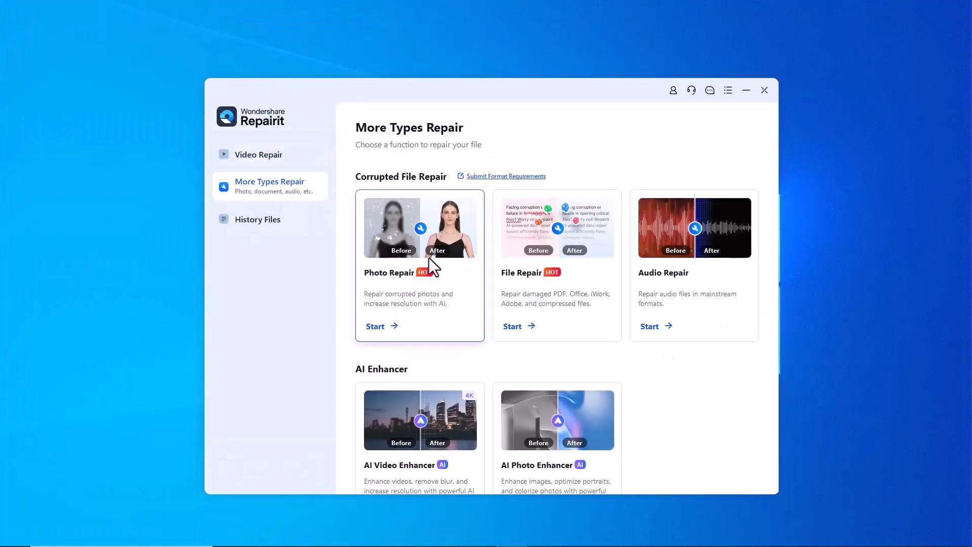
pyautogui.moveTo(424, 275)
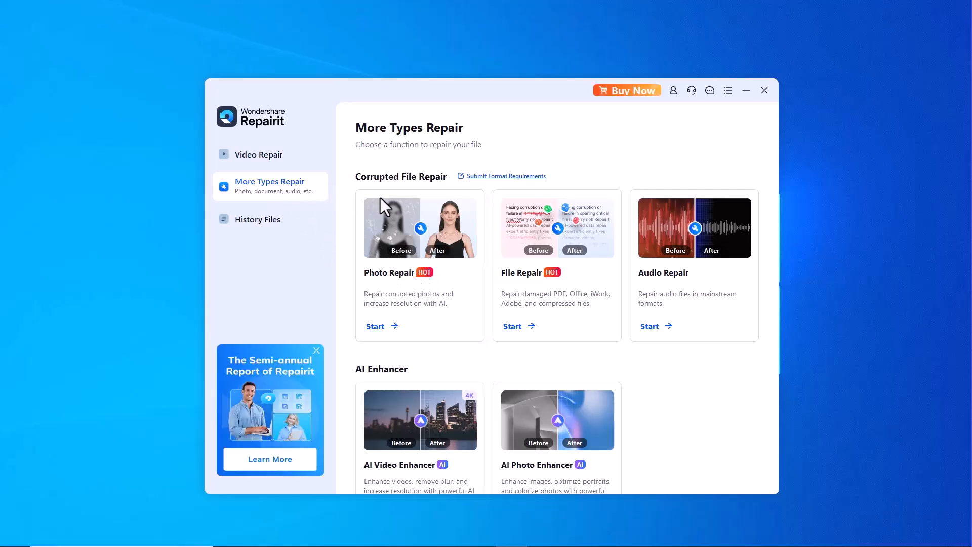
pyautogui.moveTo(381, 194)
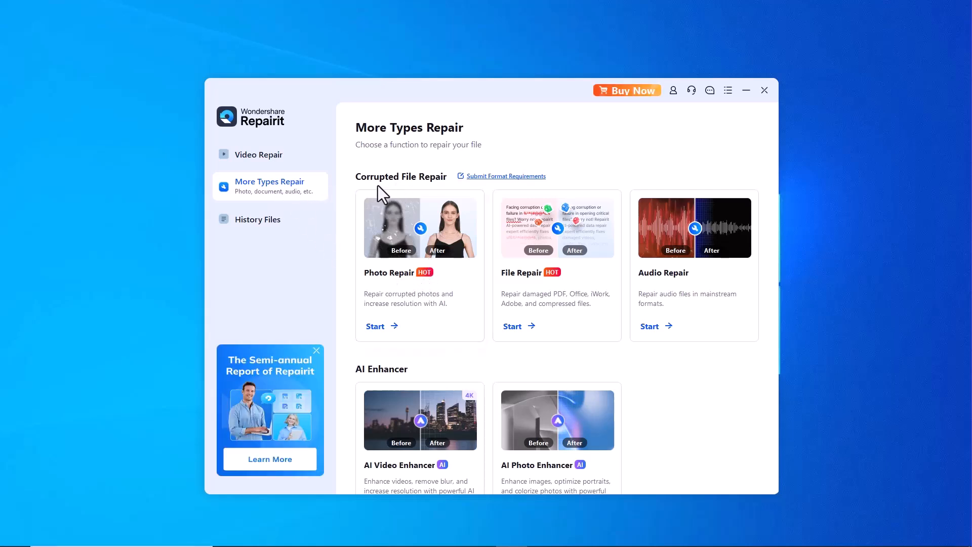
pyautogui.moveTo(466, 240)
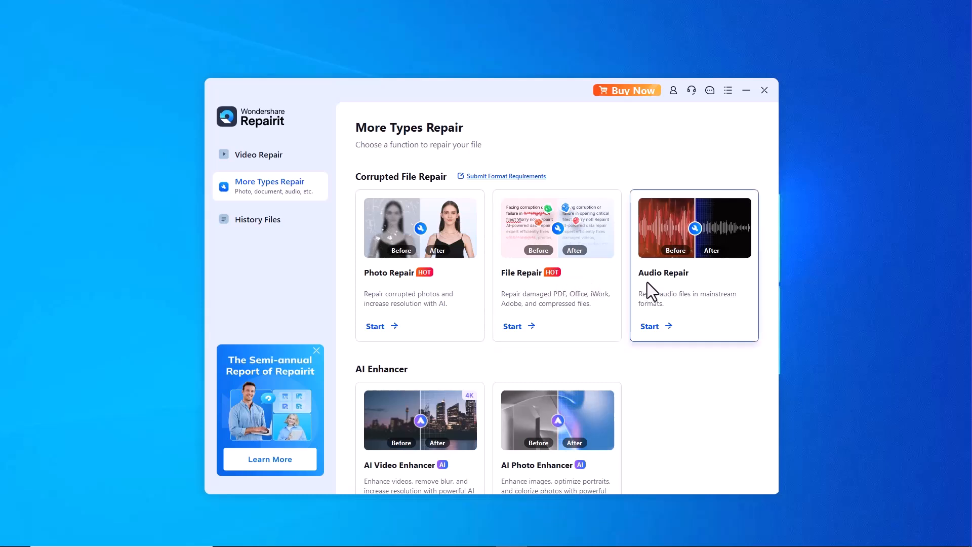
pyautogui.moveTo(483, 290)
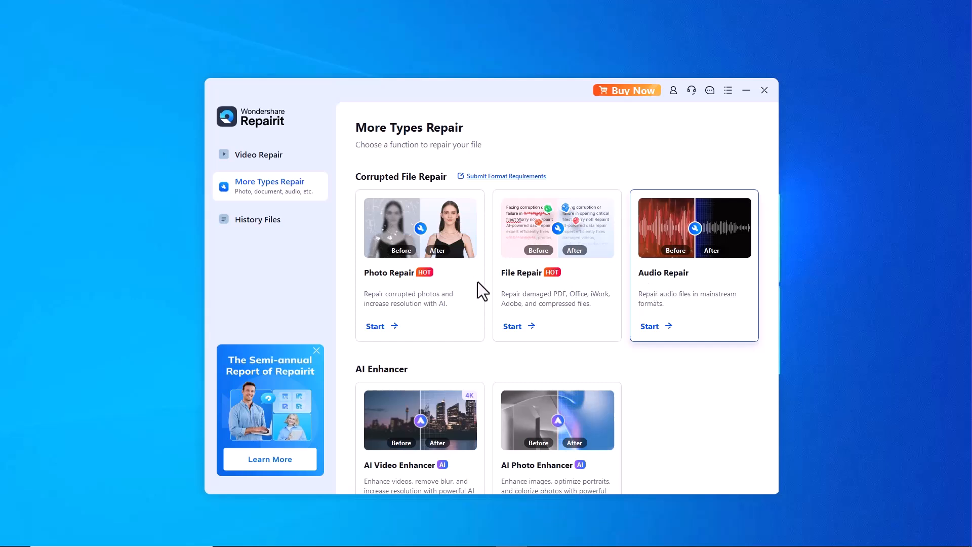
# - Launch the Photo Repair tool from the More Types Repair options
pyautogui.click(374, 326)
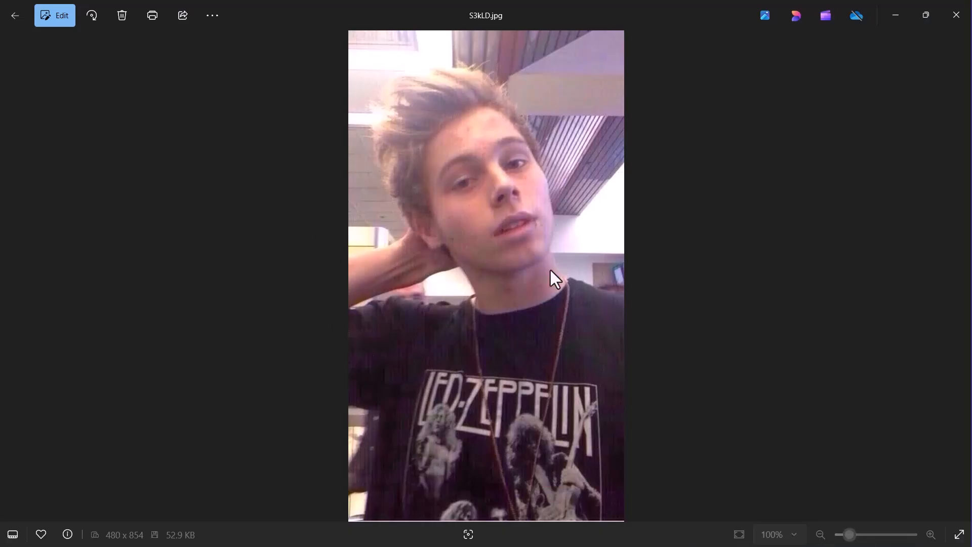
pyautogui.moveTo(553, 284)
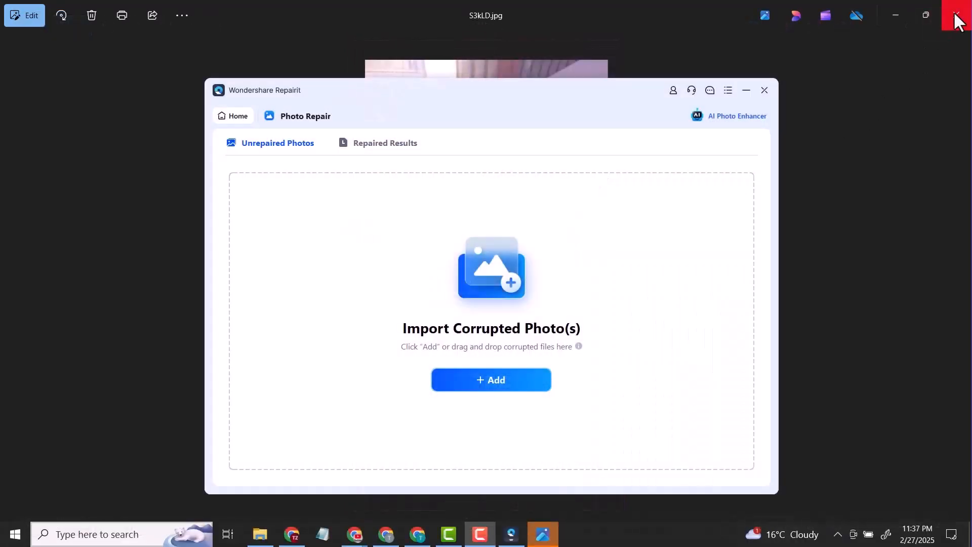
# - Close the S3kLD.jpg viewer, start repairing it, and send it to AI Photo Enhancer
pyautogui.click(491, 380)
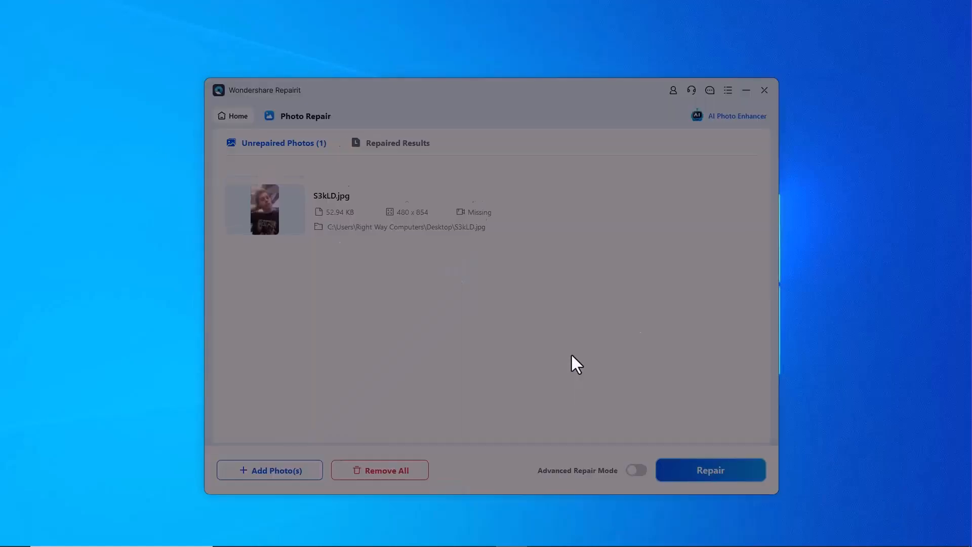
pyautogui.click(710, 470)
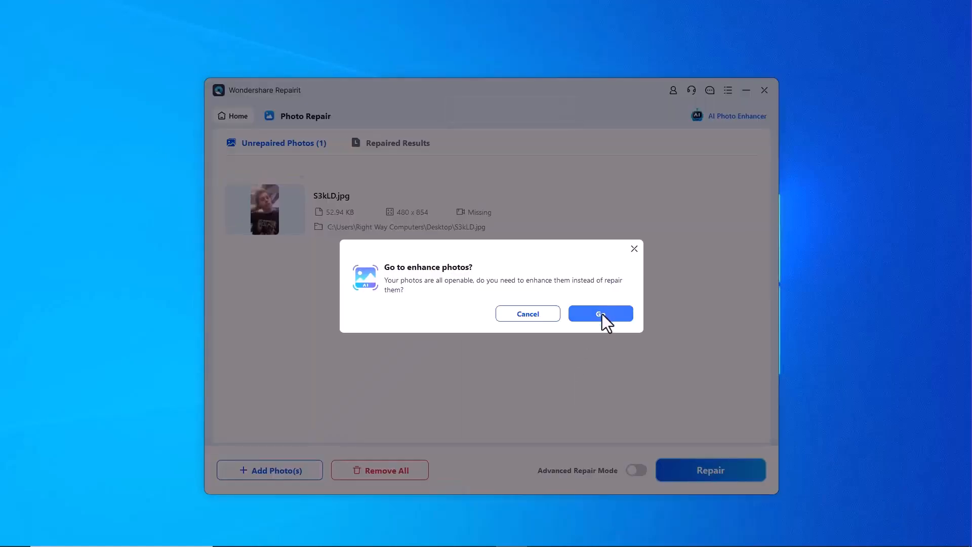
pyautogui.click(601, 313)
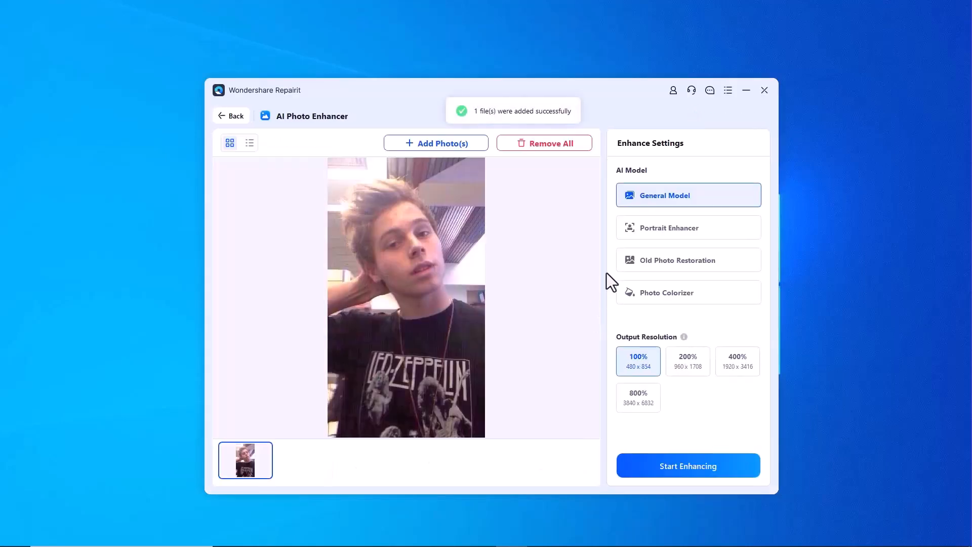
pyautogui.moveTo(672, 204)
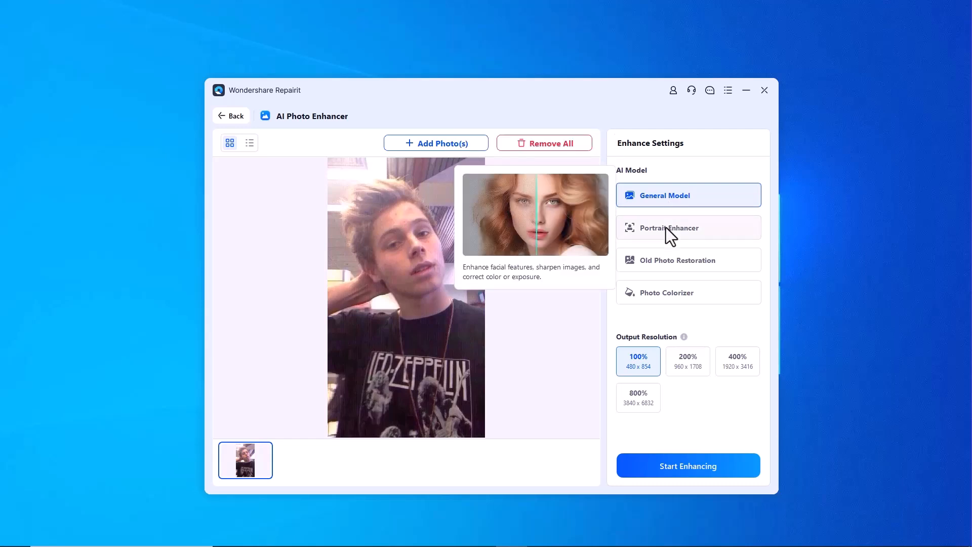
# - Preview the Portrait Enhancer and Old Photo Restoration models, then set output resolution to 200%
pyautogui.click(688, 227)
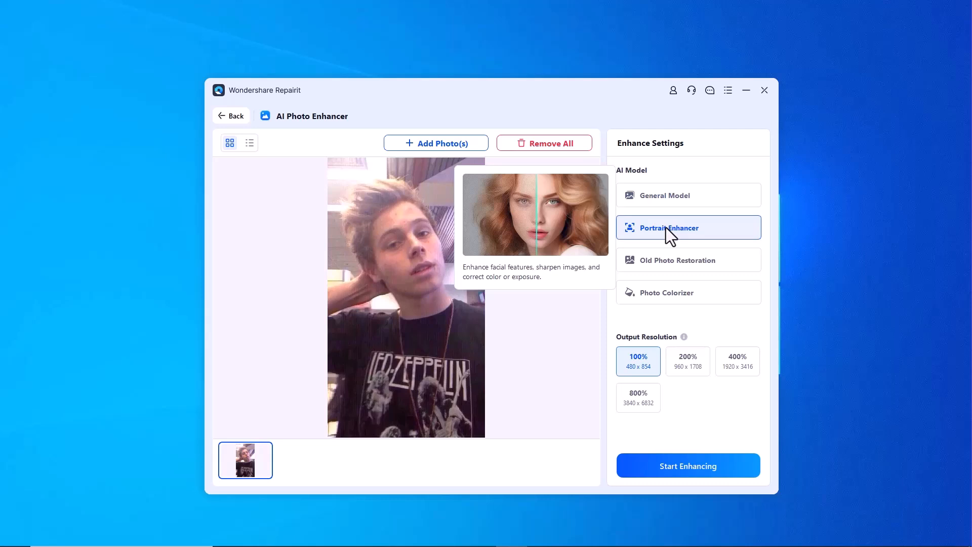
pyautogui.moveTo(673, 267)
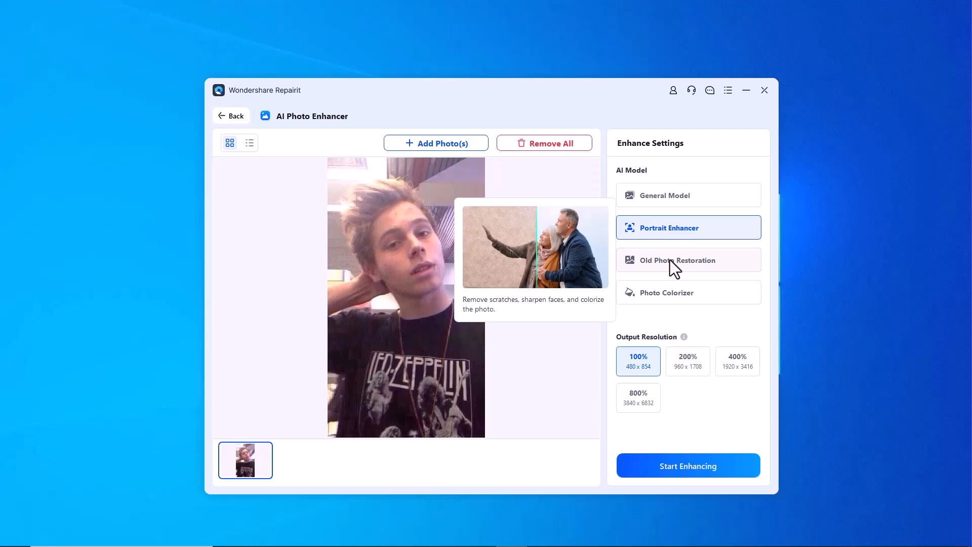
pyautogui.click(688, 260)
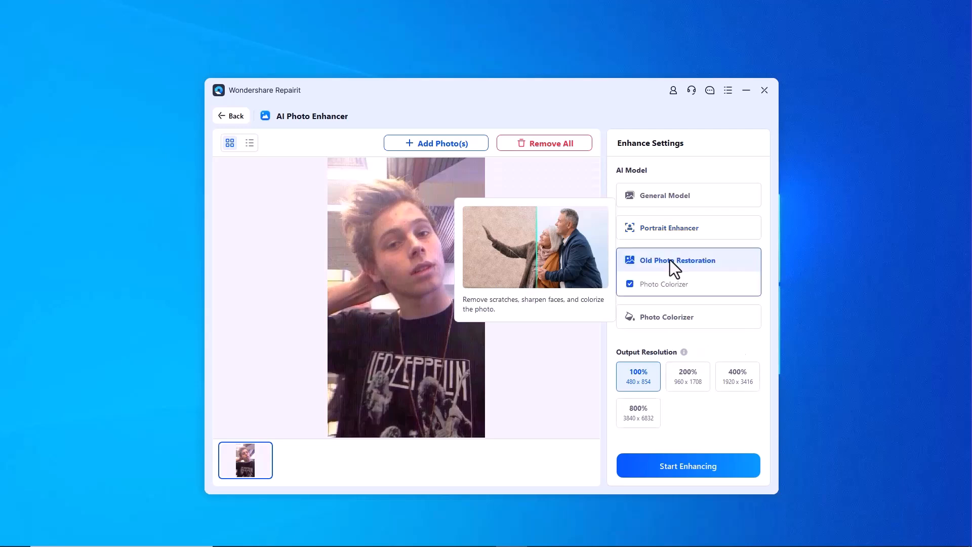
pyautogui.moveTo(732, 312)
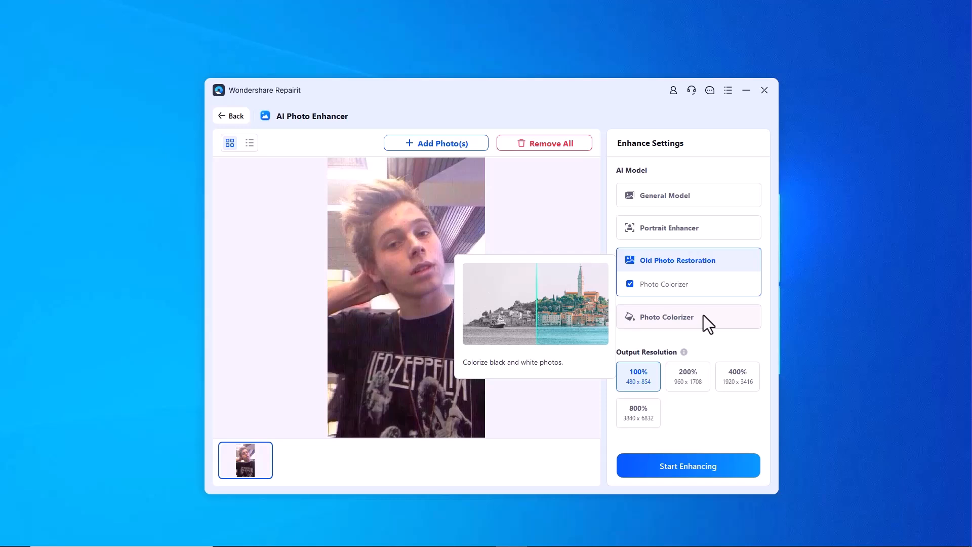
pyautogui.moveTo(671, 394)
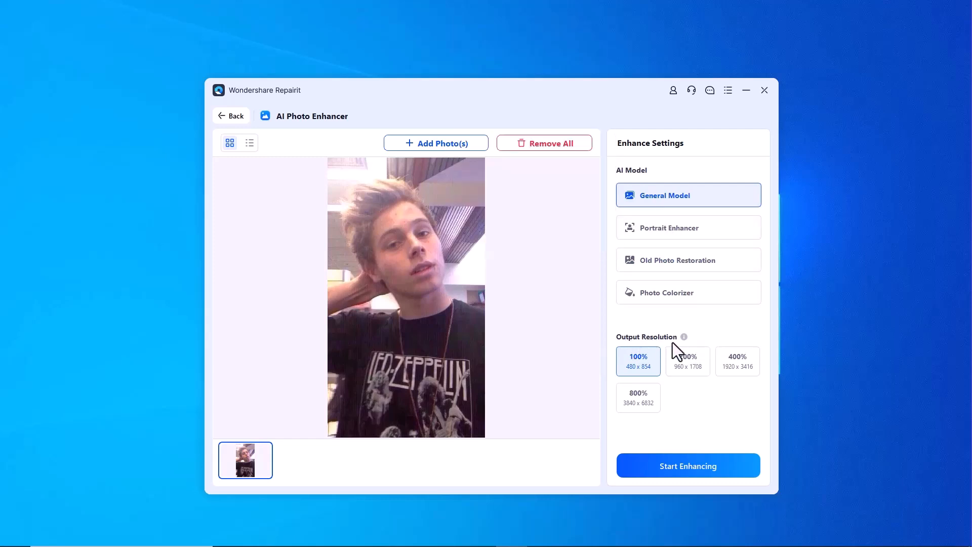
pyautogui.moveTo(734, 375)
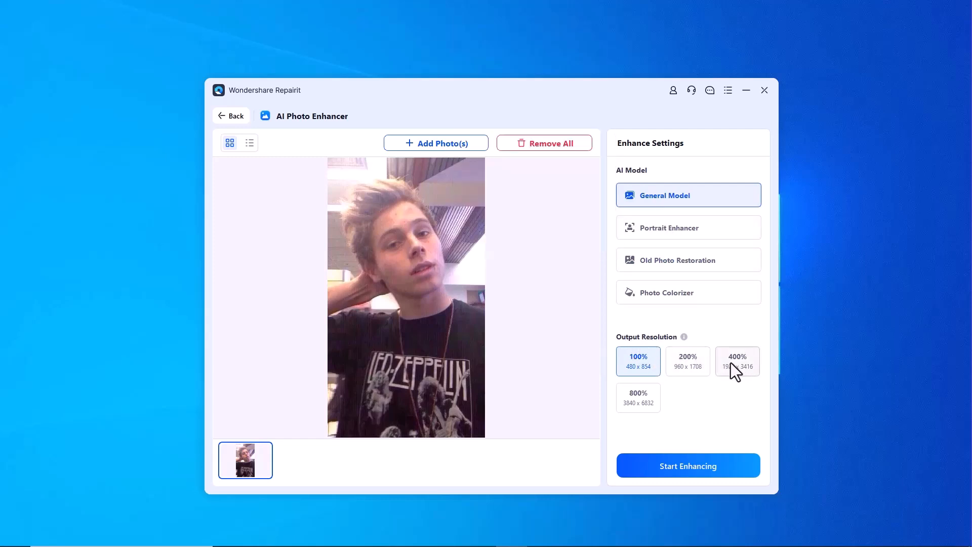
pyautogui.click(688, 361)
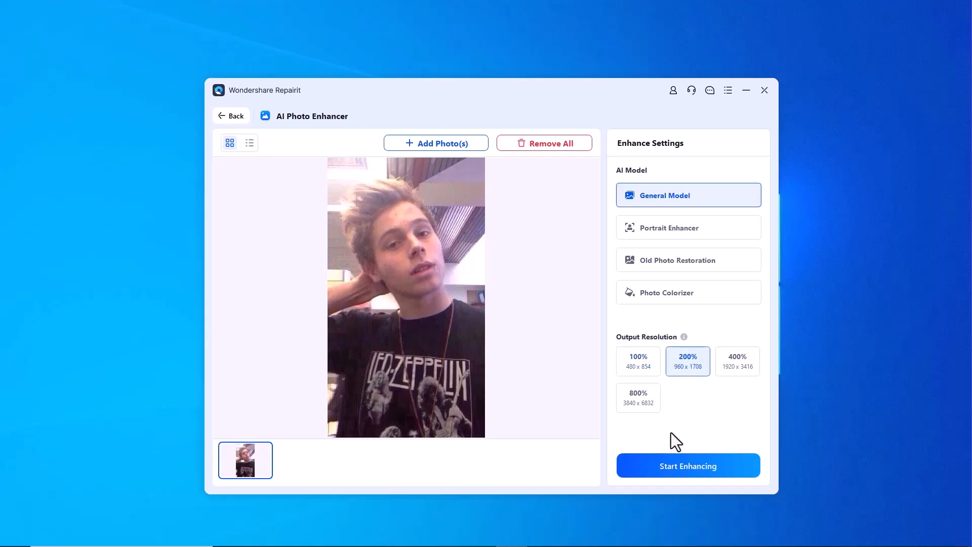
# - Start enhancing the selfie and agree to uploading it for AI processing
pyautogui.click(688, 465)
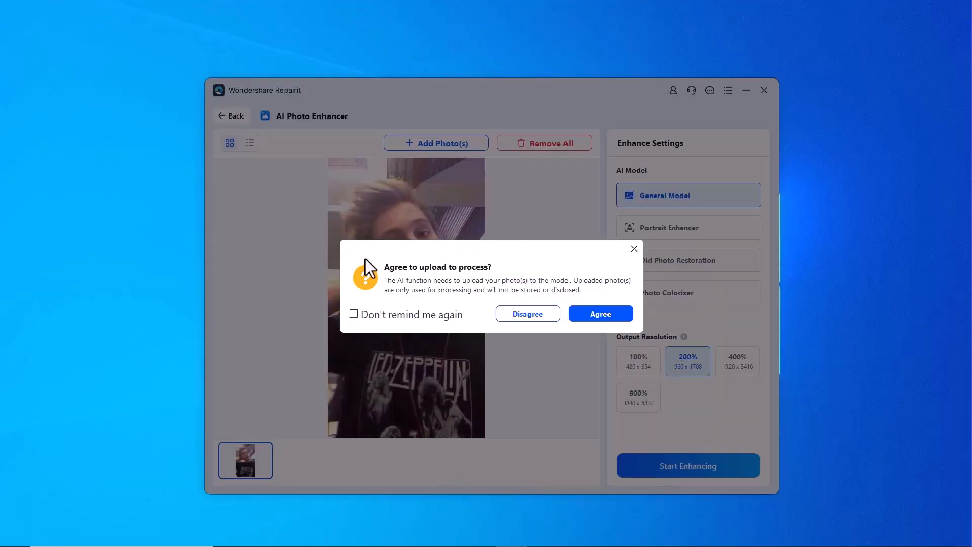
pyautogui.moveTo(397, 325)
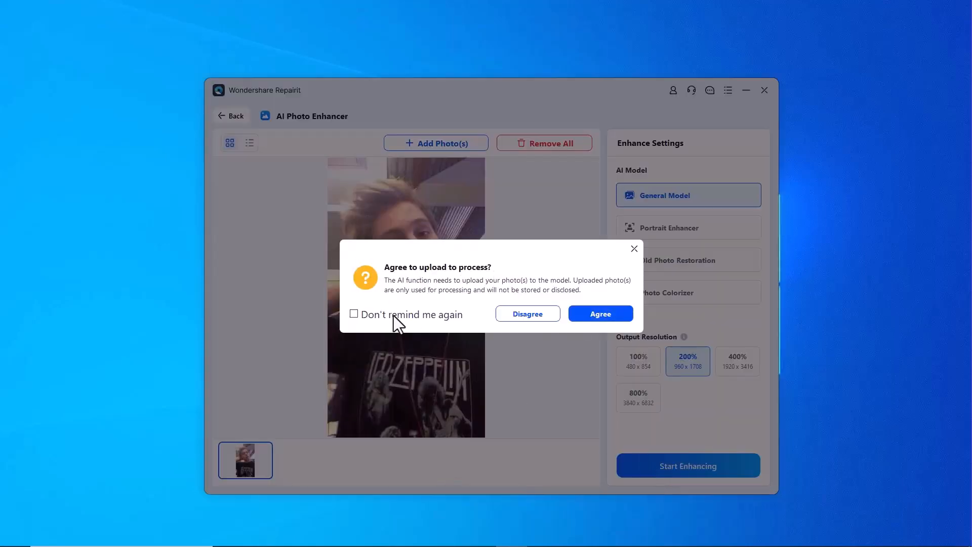
pyautogui.click(600, 313)
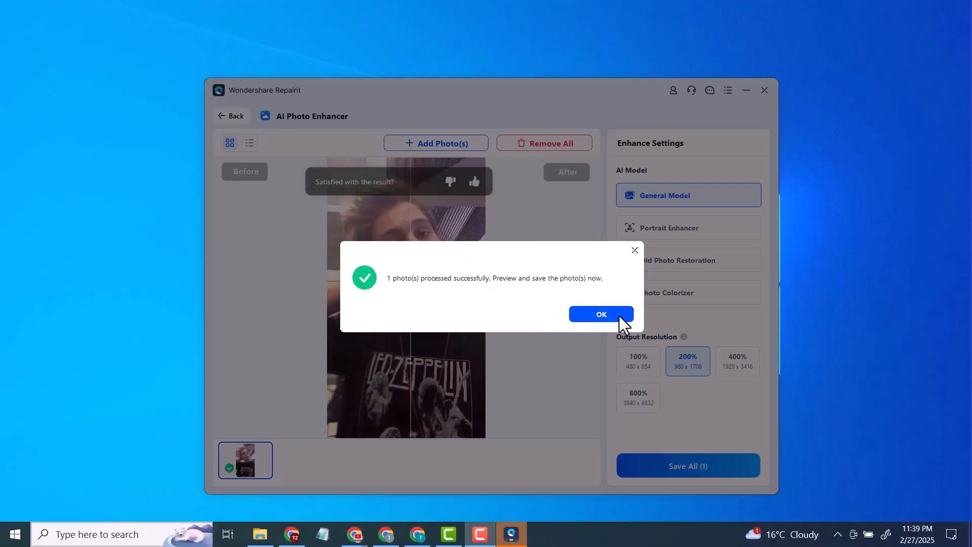
# - Dismiss the success notice and drag the before/after slider across the enhanced selfie
pyautogui.click(601, 314)
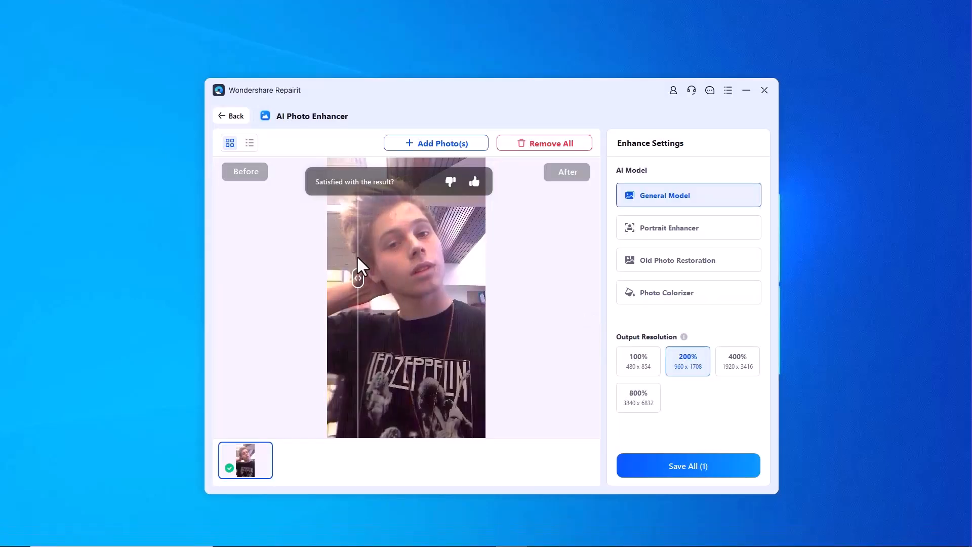
pyautogui.moveTo(358, 279); pyautogui.dragTo(397, 279)
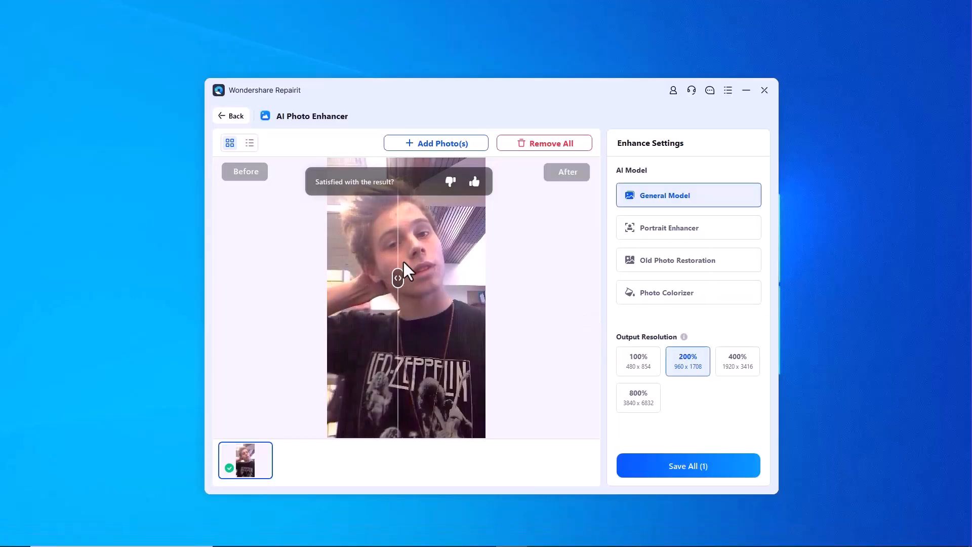
pyautogui.moveTo(397, 278); pyautogui.dragTo(418, 281)
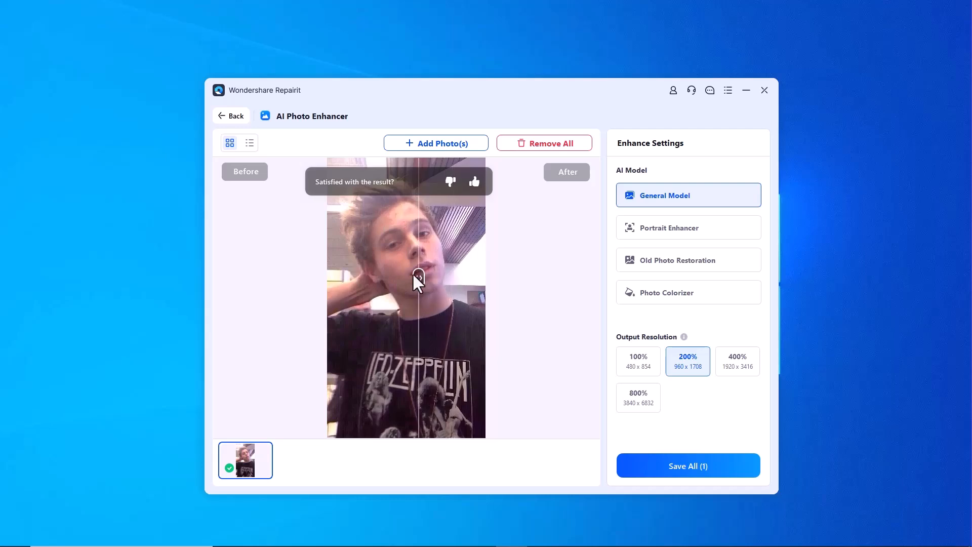
pyautogui.moveTo(418, 278); pyautogui.dragTo(337, 276)
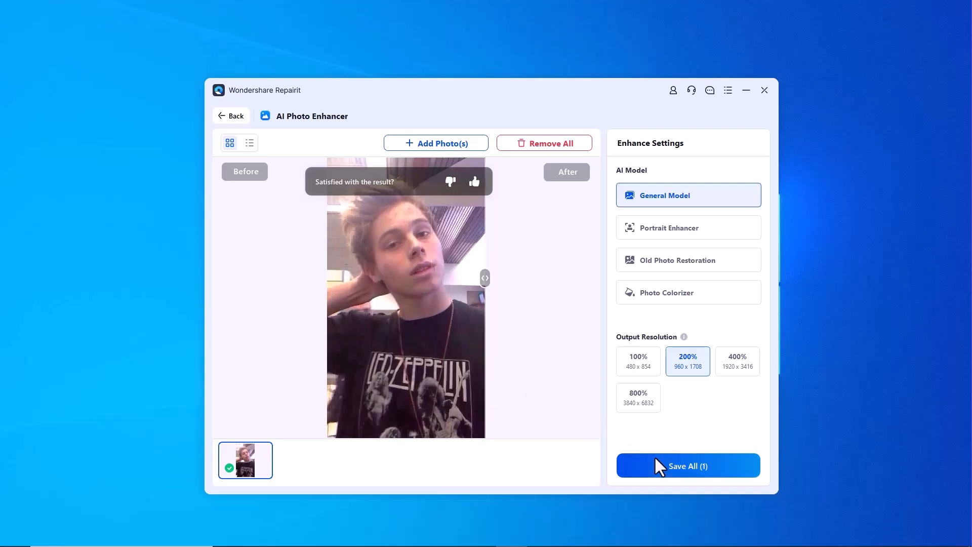
# - Save the enhanced selfie to Local Disk (F:) and acknowledge the saved confirmation
pyautogui.click(687, 465)
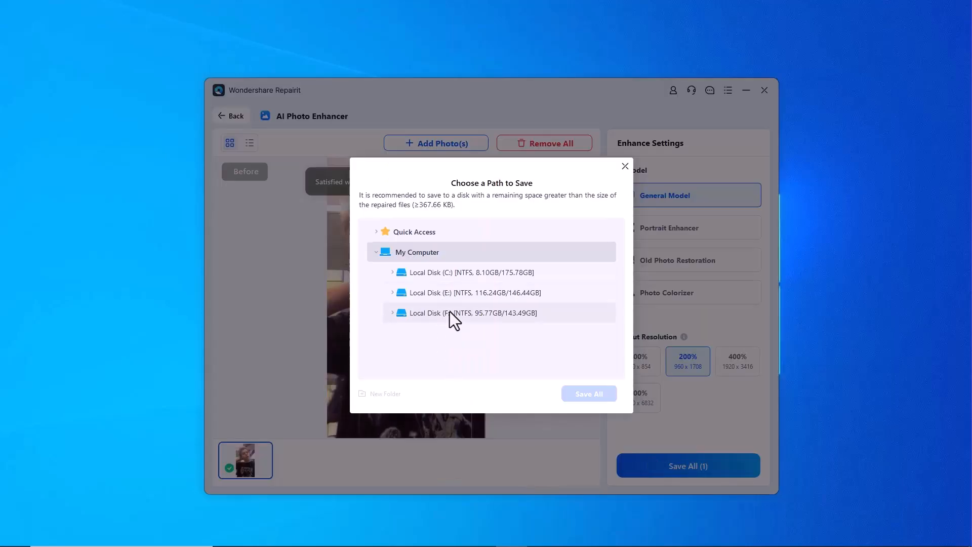
pyautogui.click(589, 393)
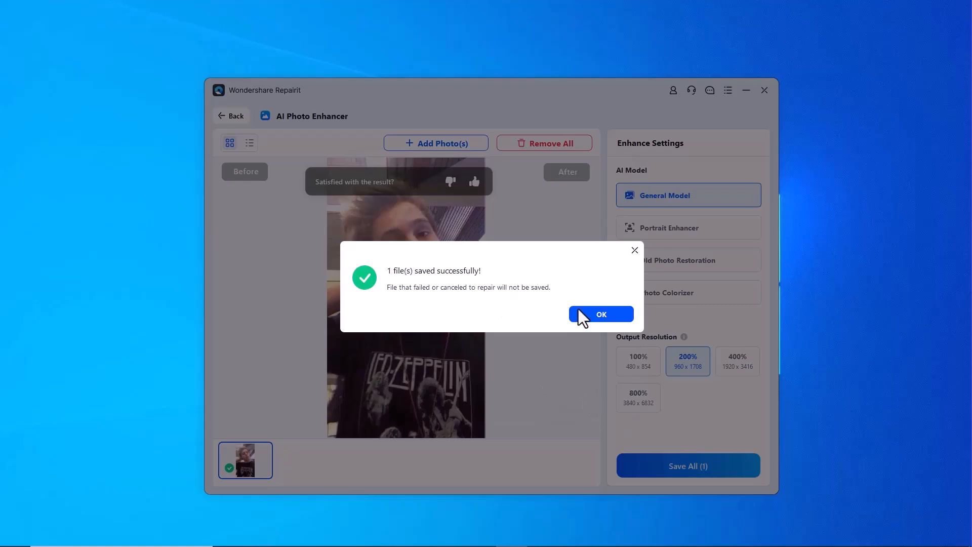
pyautogui.click(601, 314)
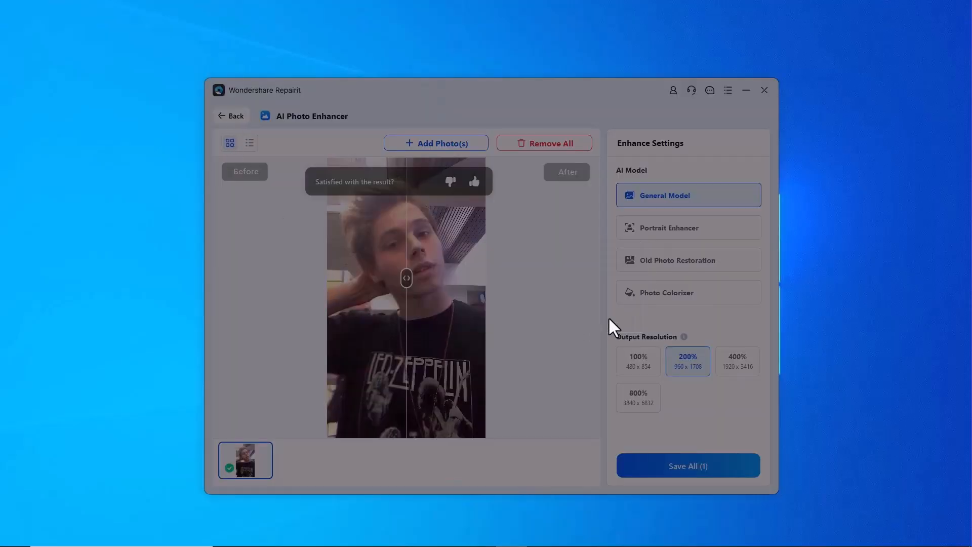
pyautogui.click(230, 116)
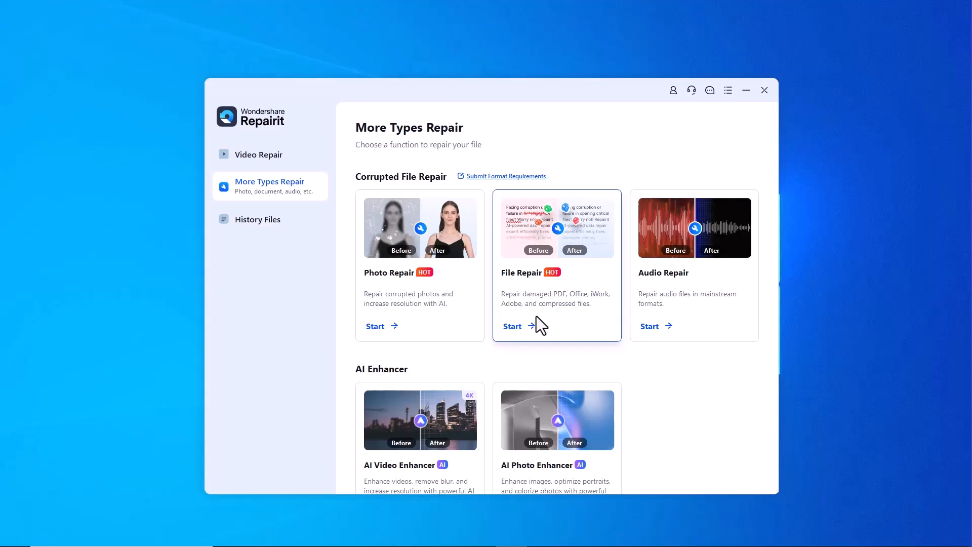
pyautogui.moveTo(590, 271)
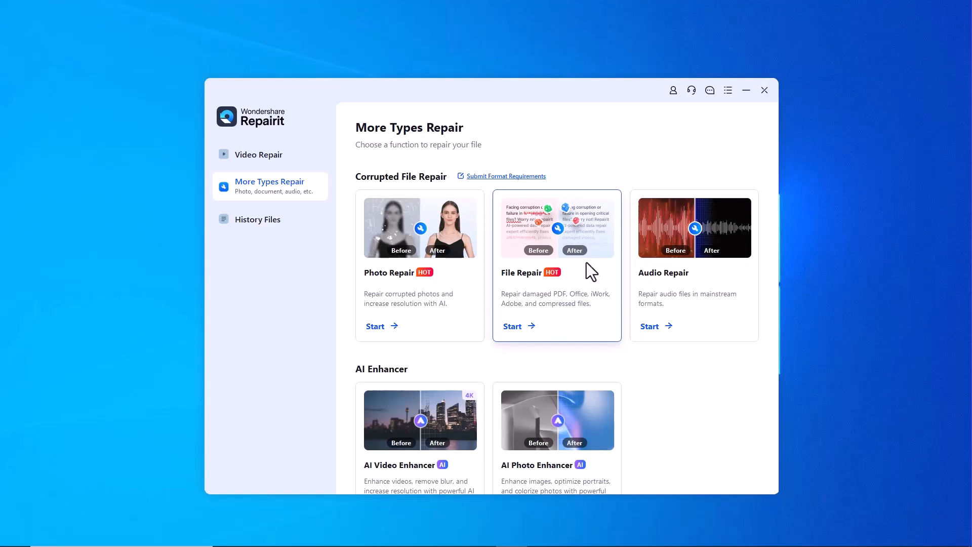
pyautogui.moveTo(538, 310)
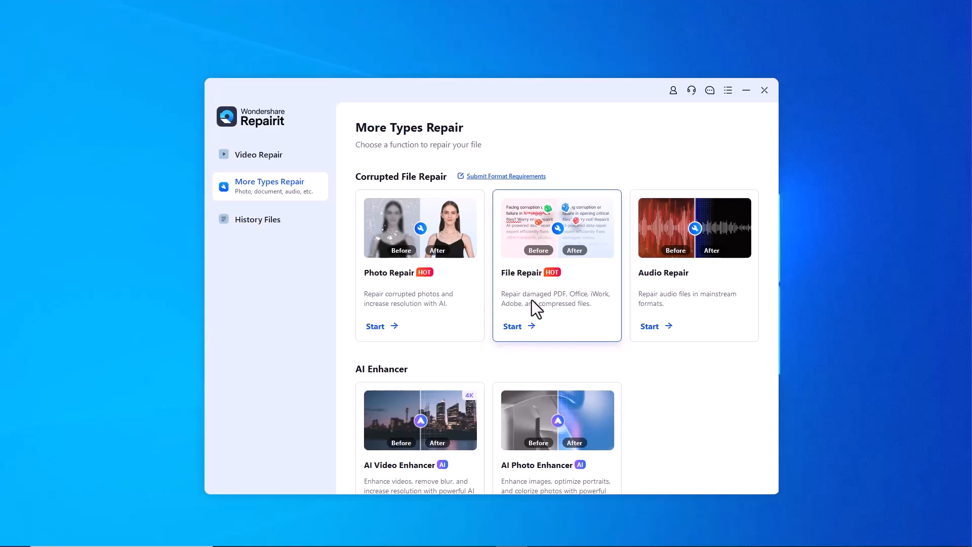
pyautogui.moveTo(640, 303)
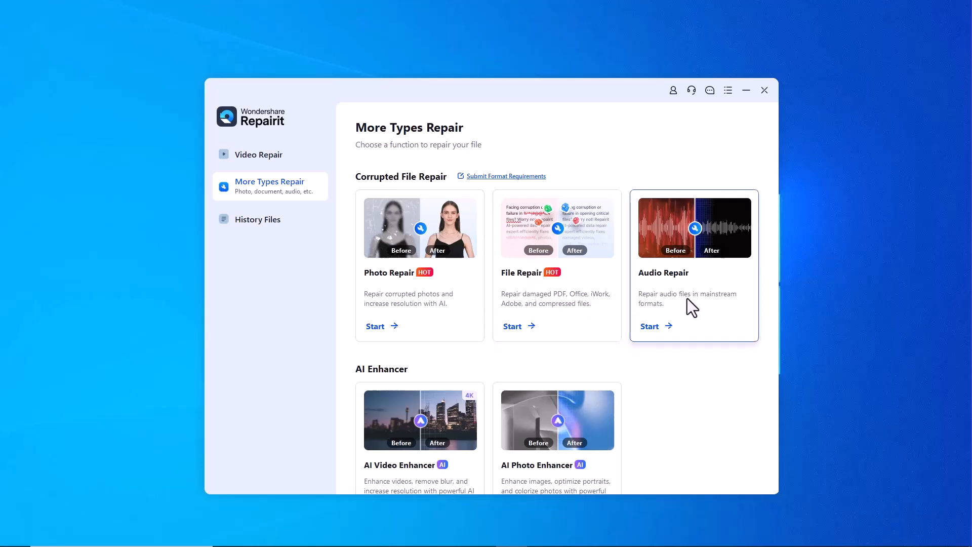
pyautogui.moveTo(685, 317)
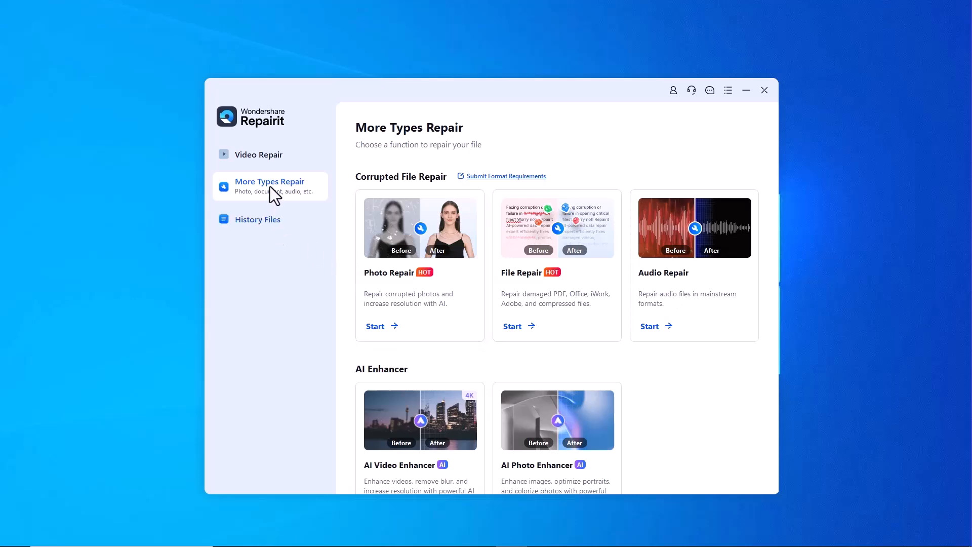
# - Return to the Video Repair start page from the sidebar
pyautogui.click(258, 154)
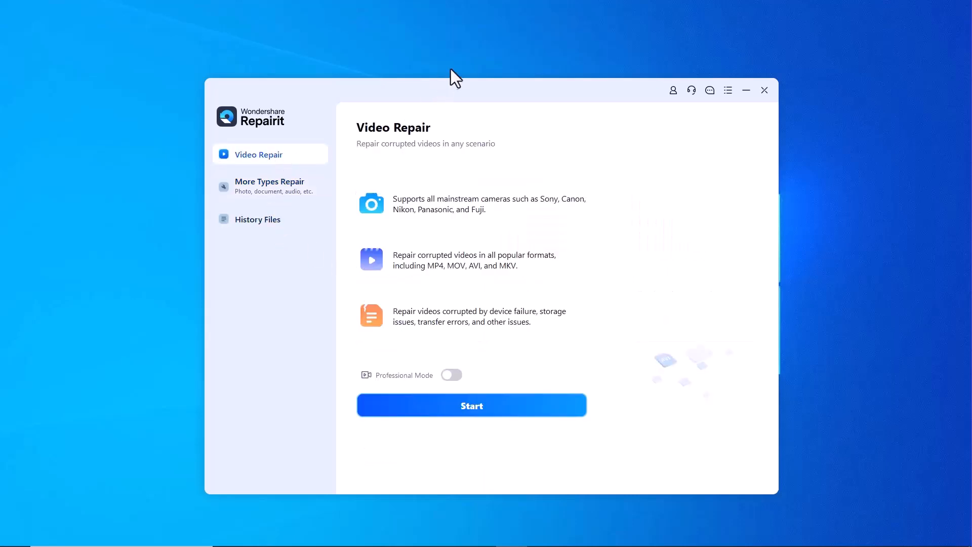